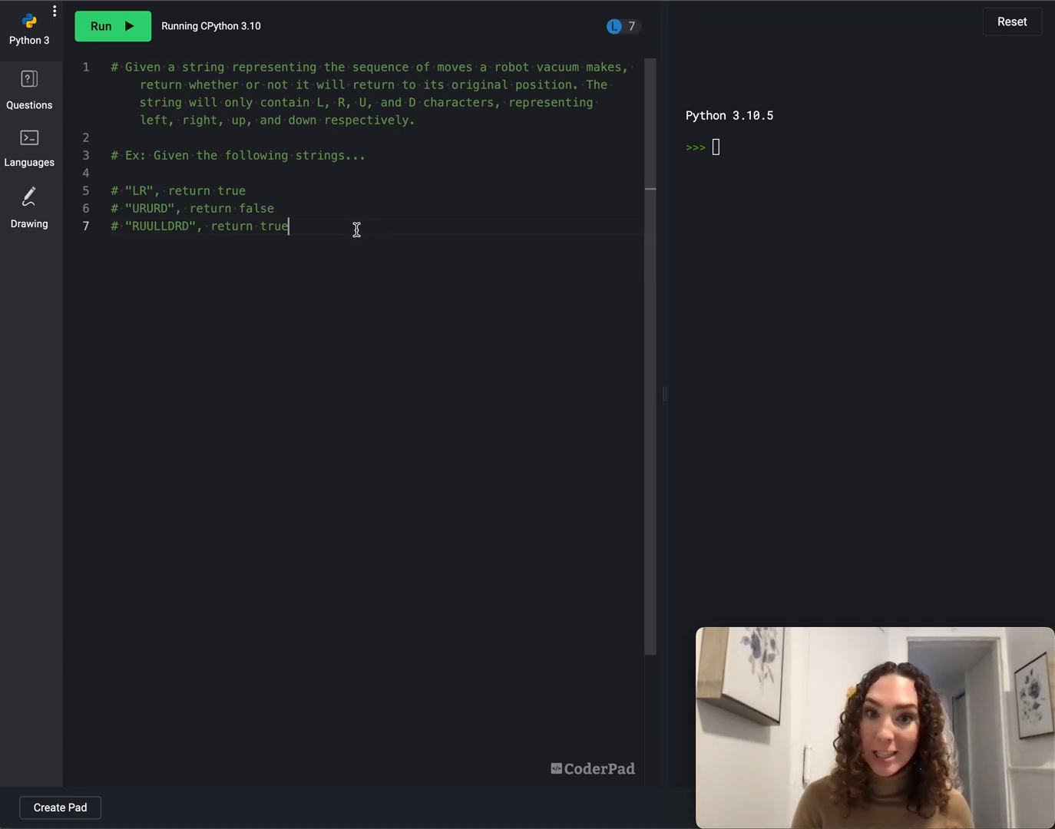
Write the function header def vacuum(moves): on a new line below the example comments
key(Enter)
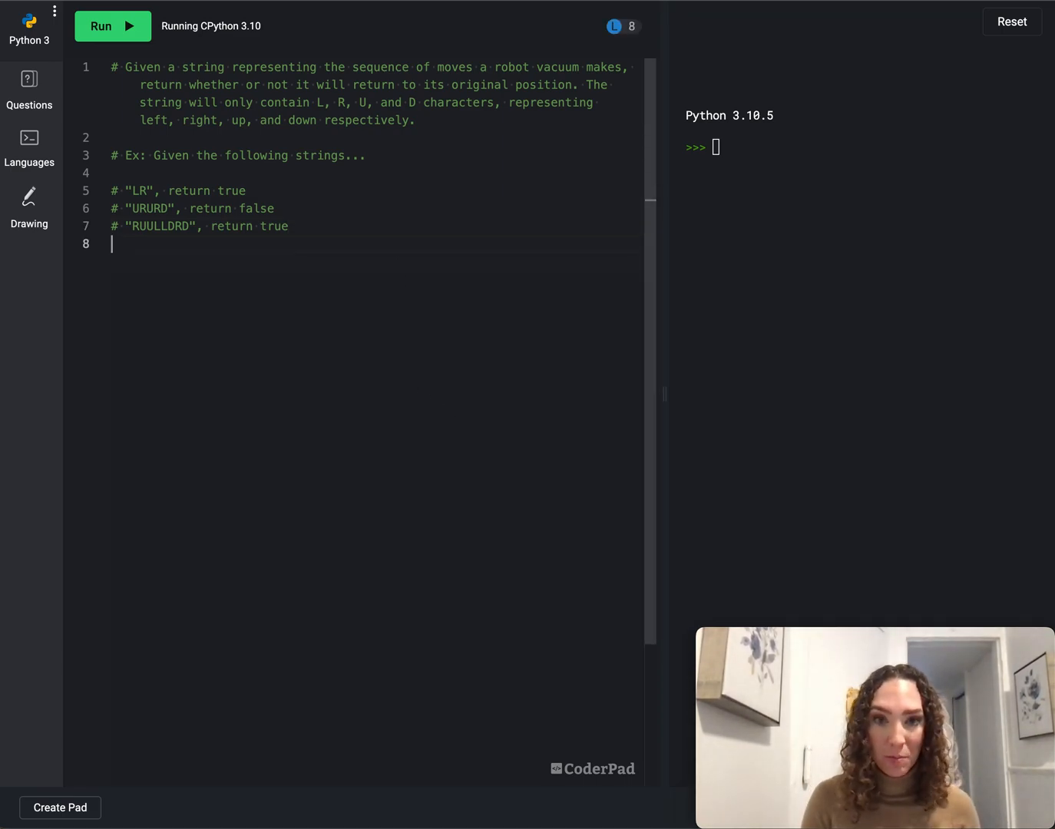
text(def)
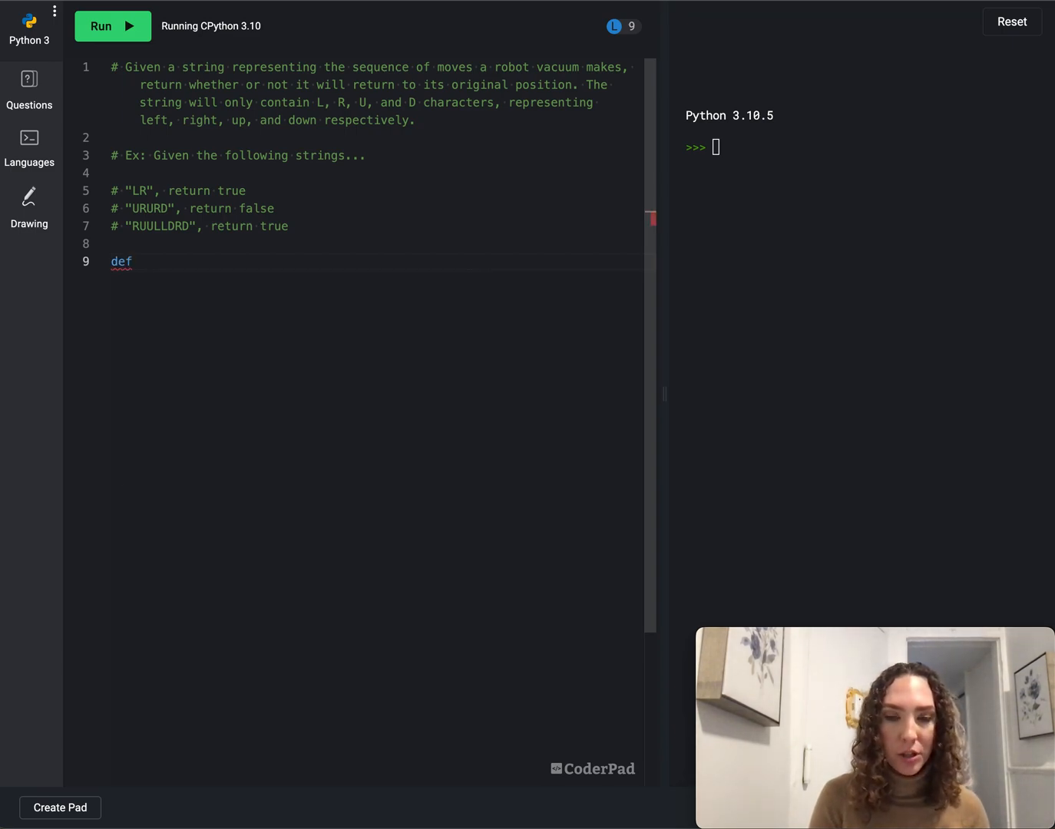
text(v)
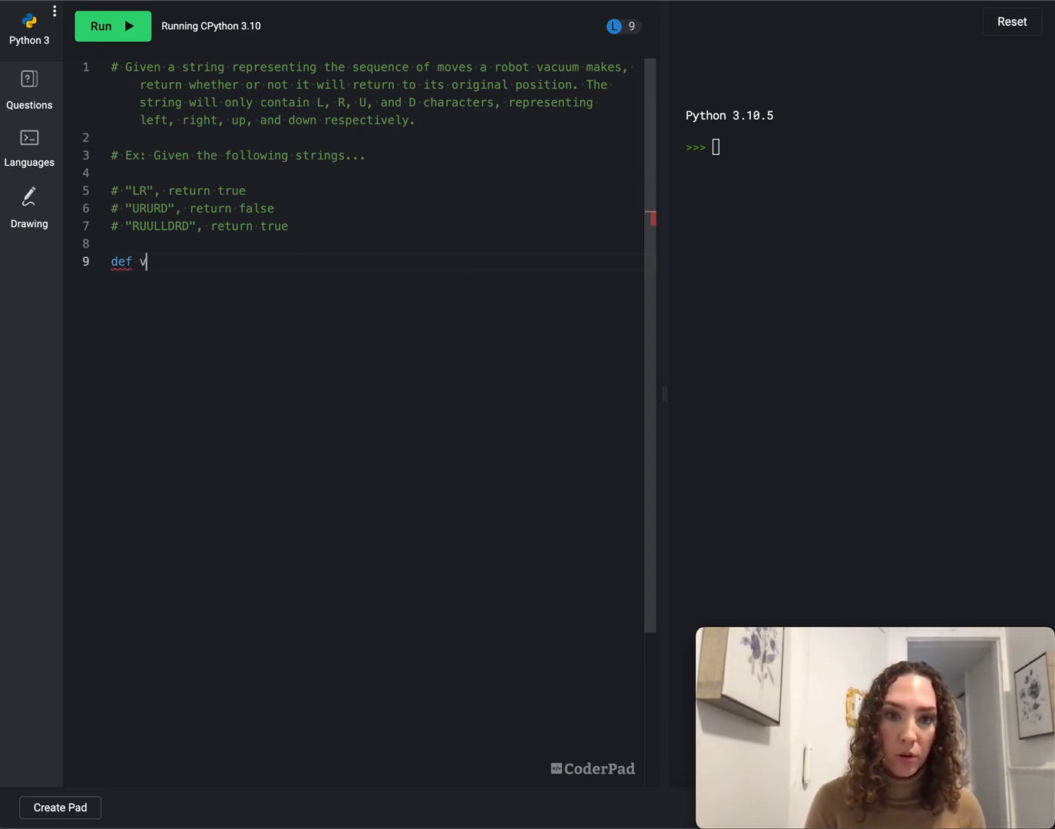
text(acuum())
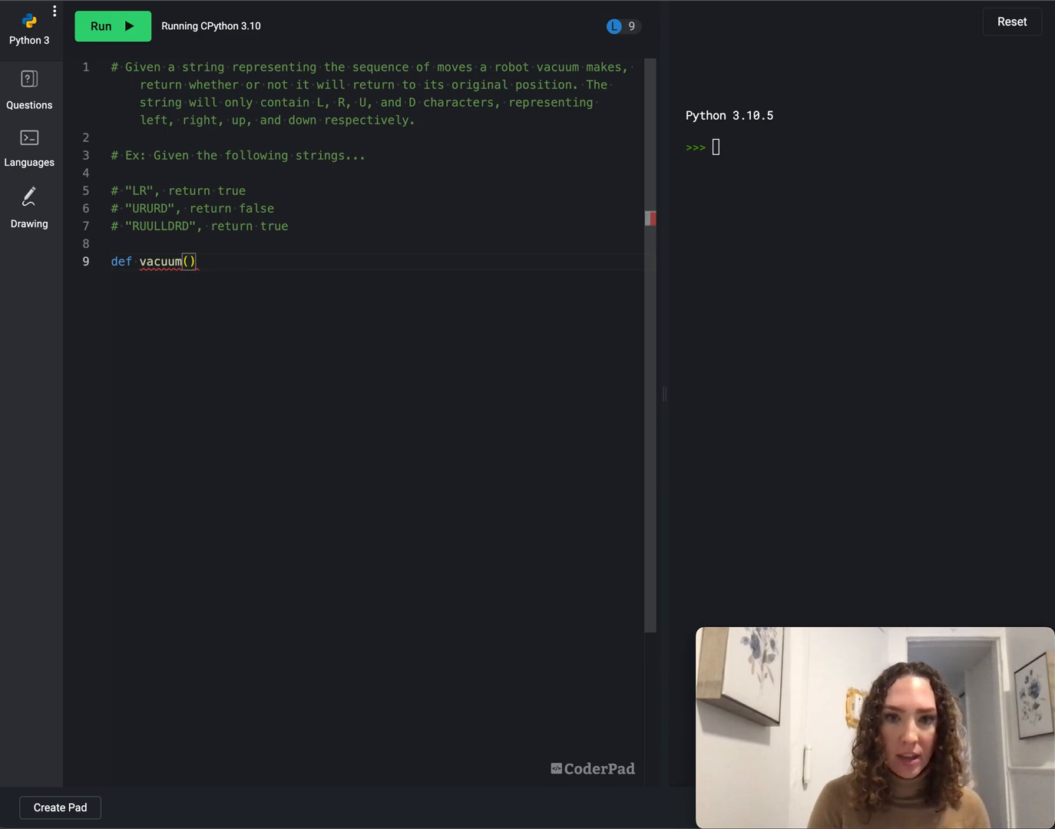
text(moves)
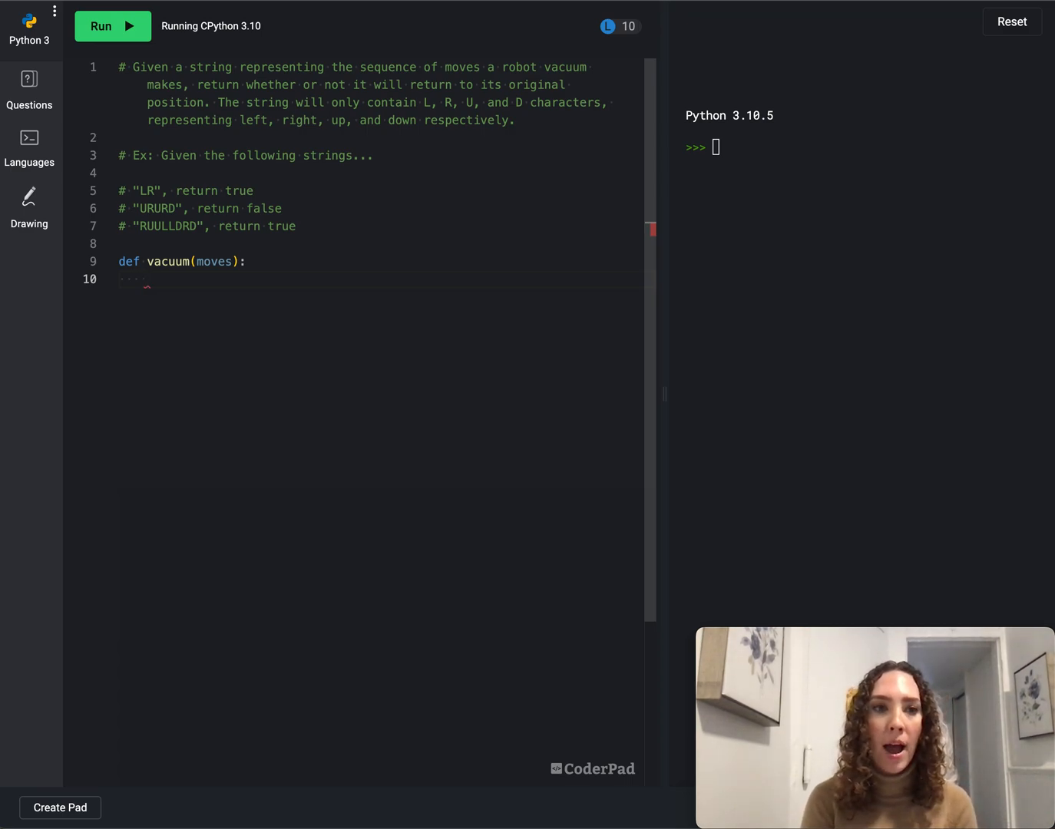
Initialise x = 0 and y = 0, then begin a for move in moves: loop
text(x)
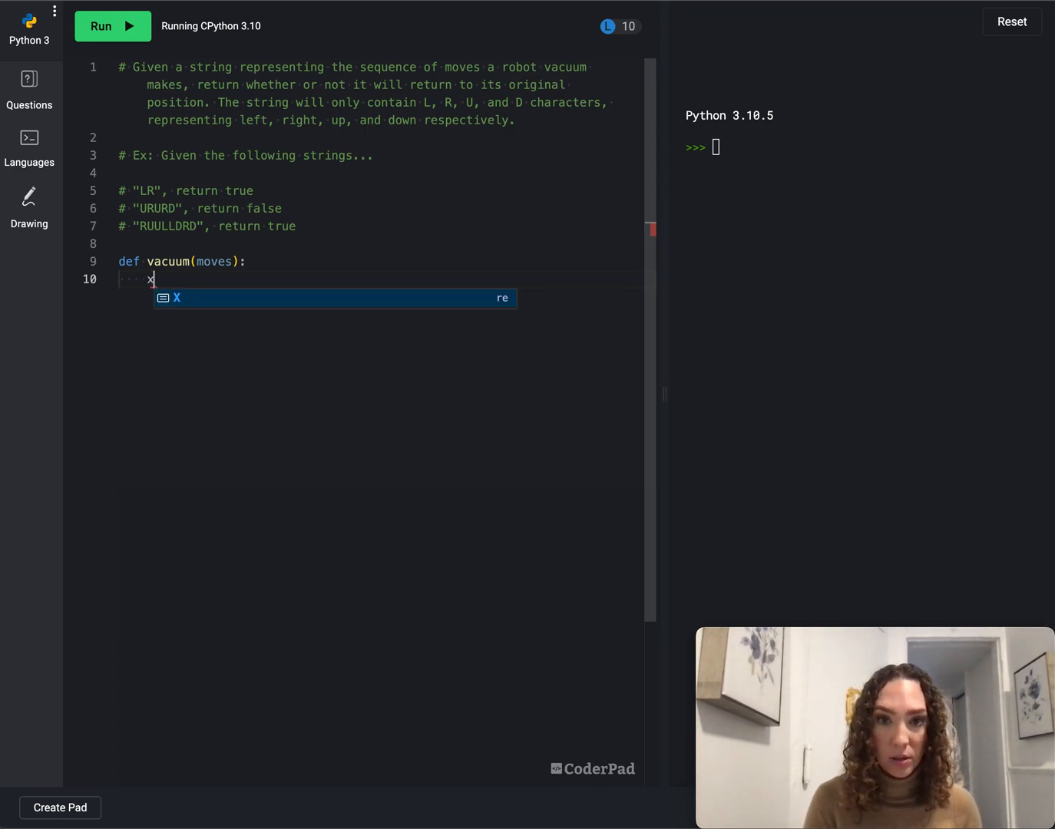
text(=)
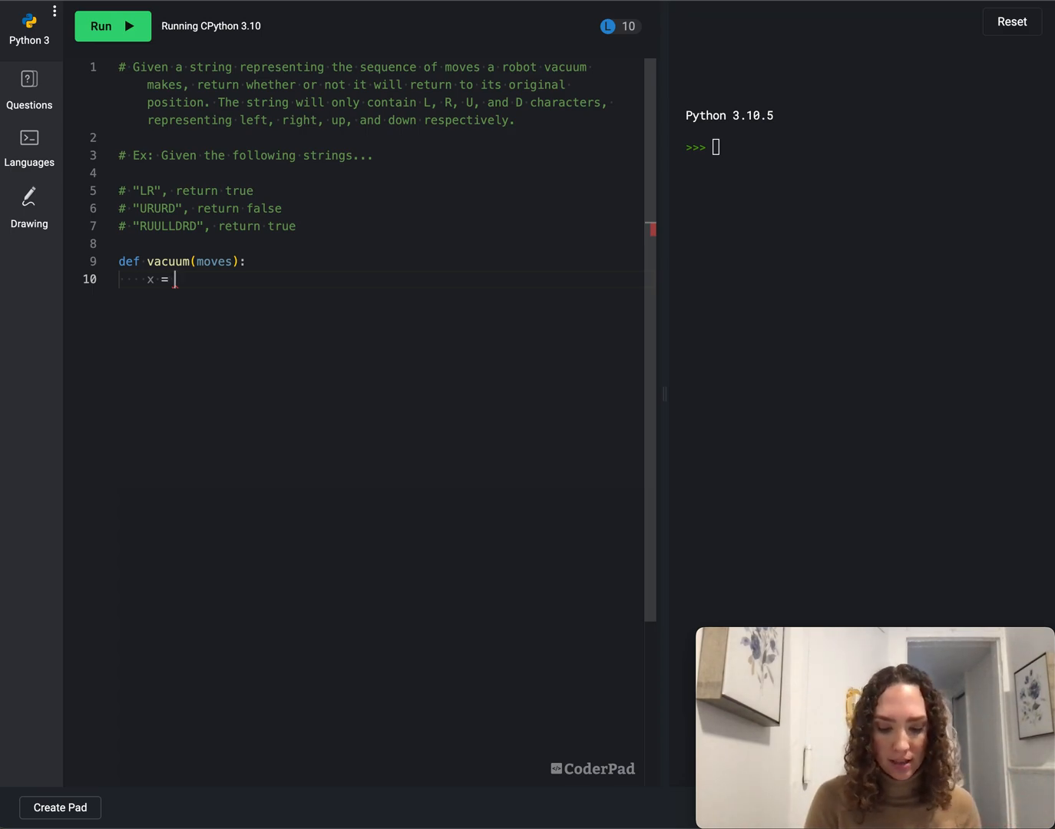
text(0)
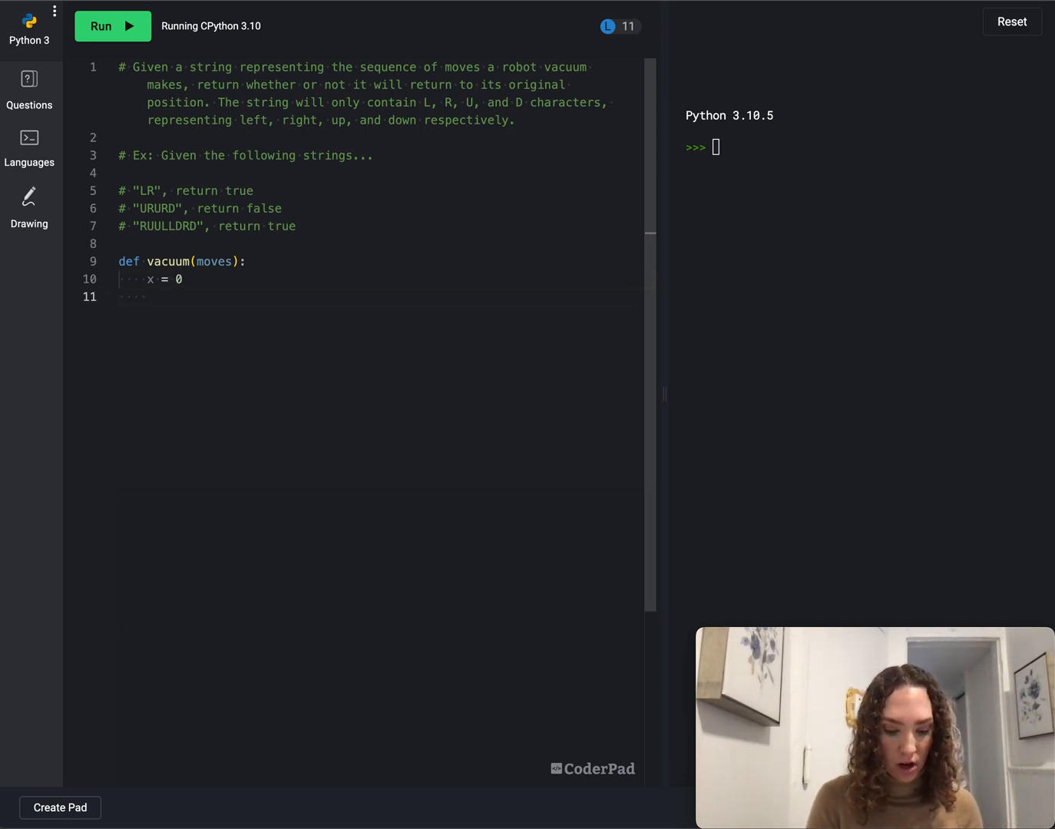
text(y = 0)
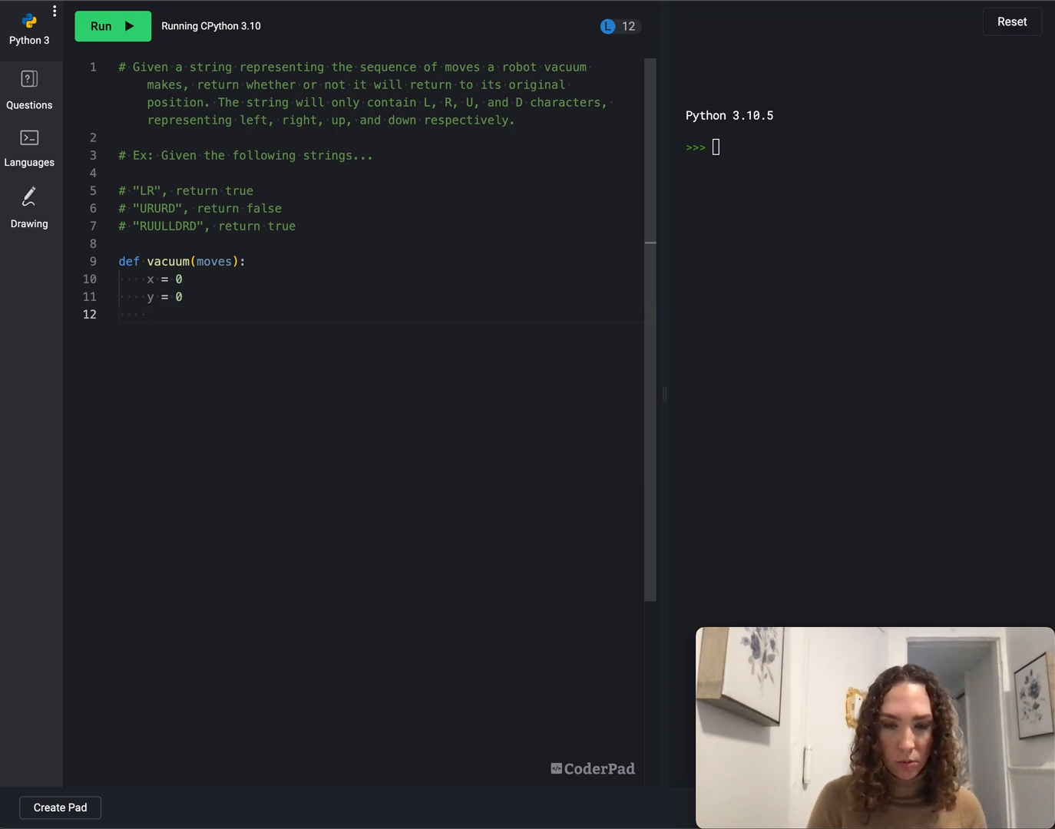
text(for move in moves:)
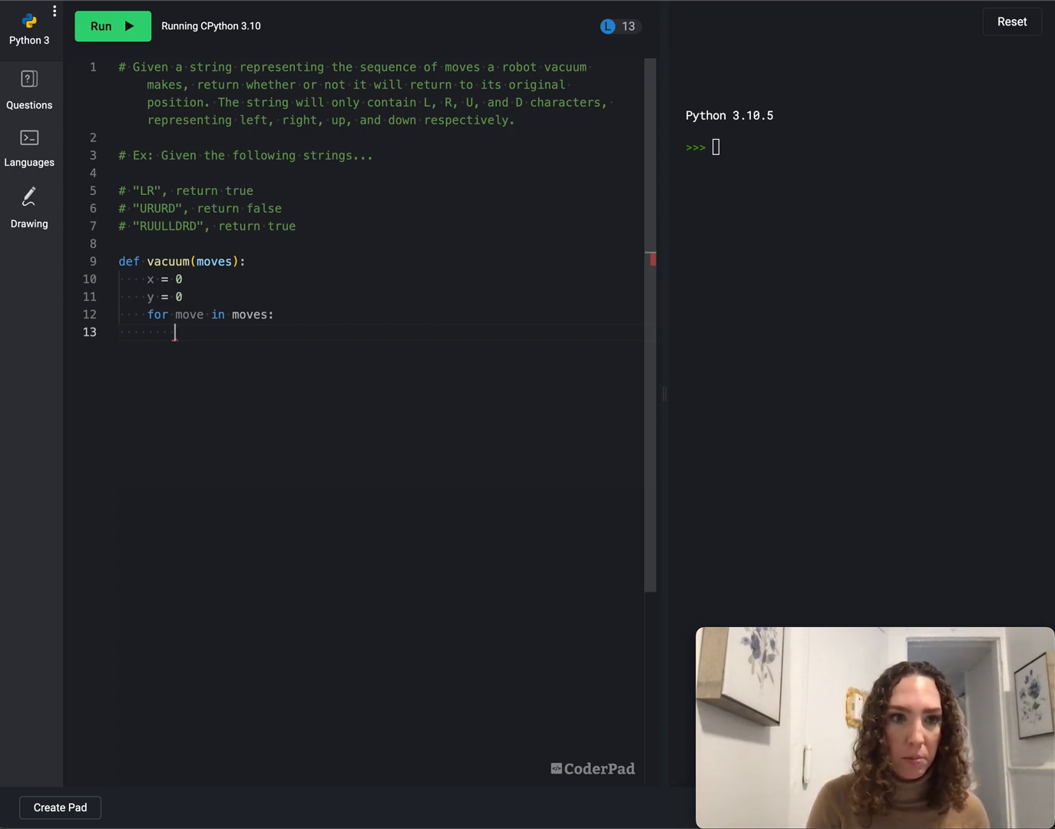
Add an if move == "L": branch that does x -= 1
text(if move)
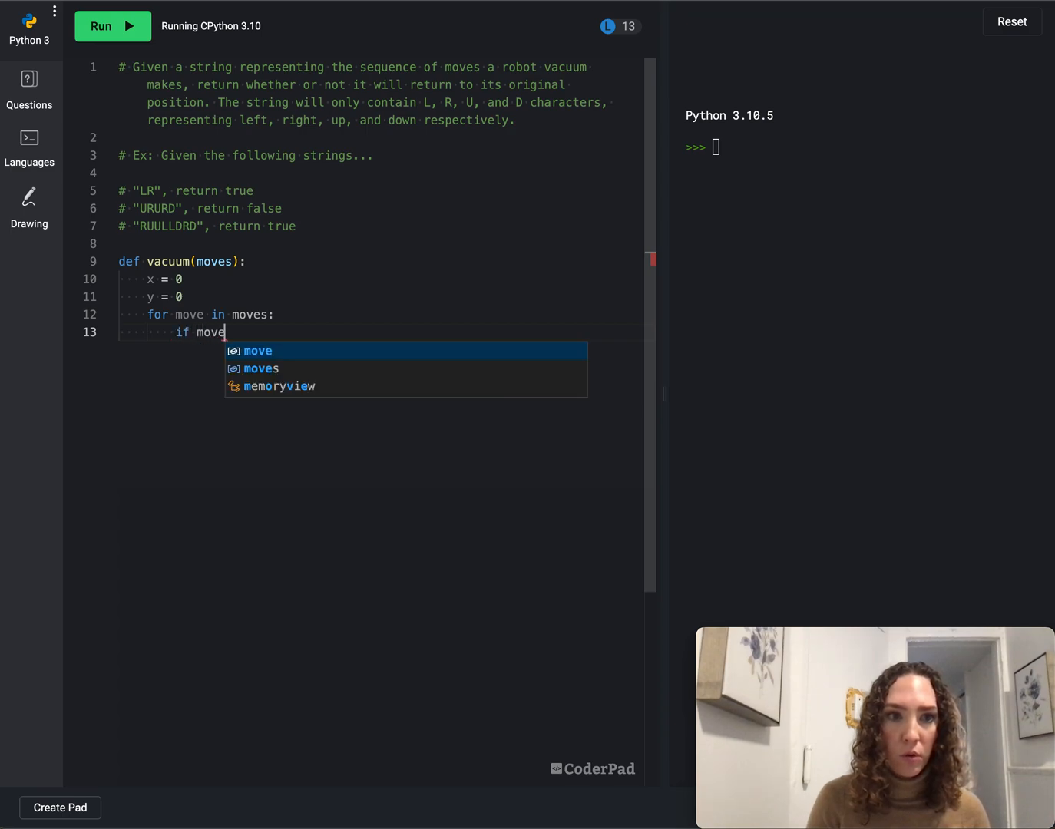
text(== "L")
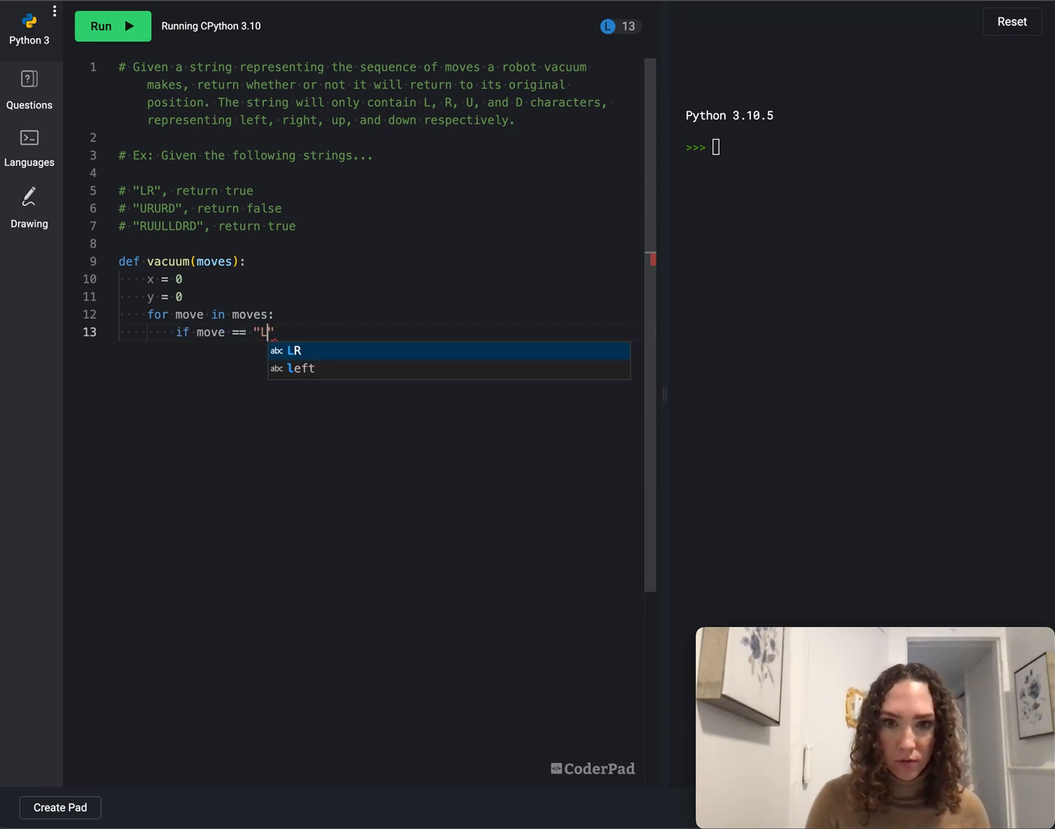
key(enter)
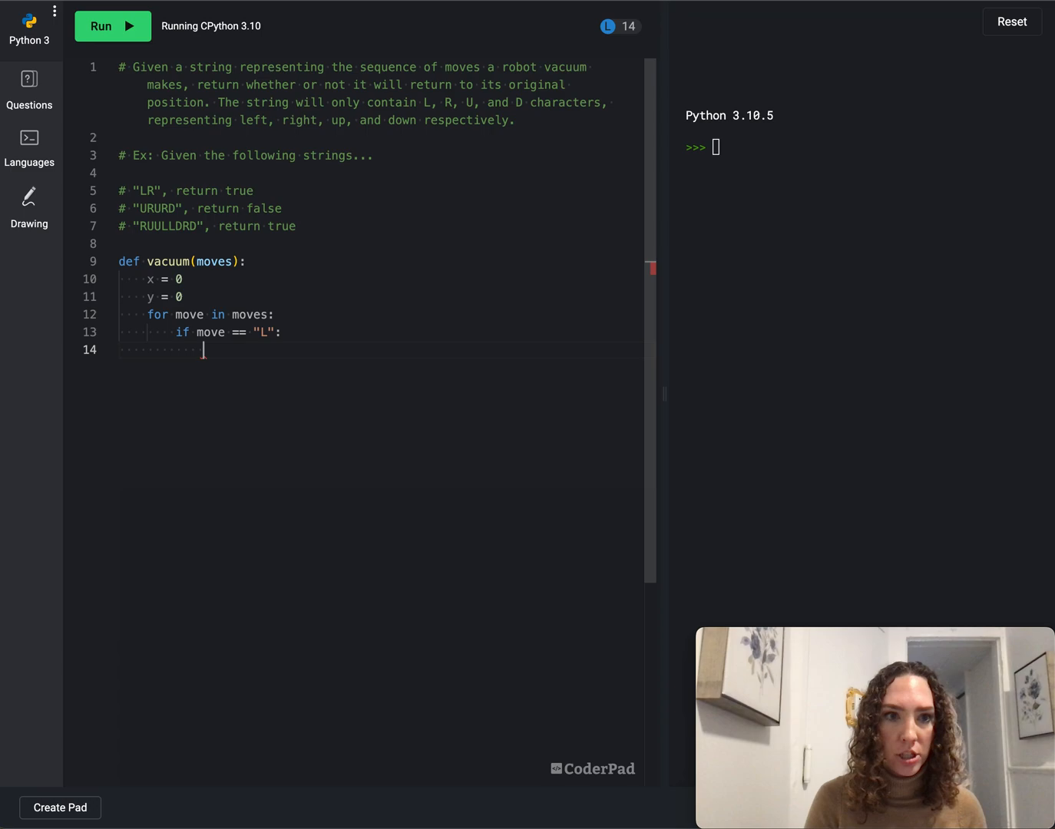
text(x -=)
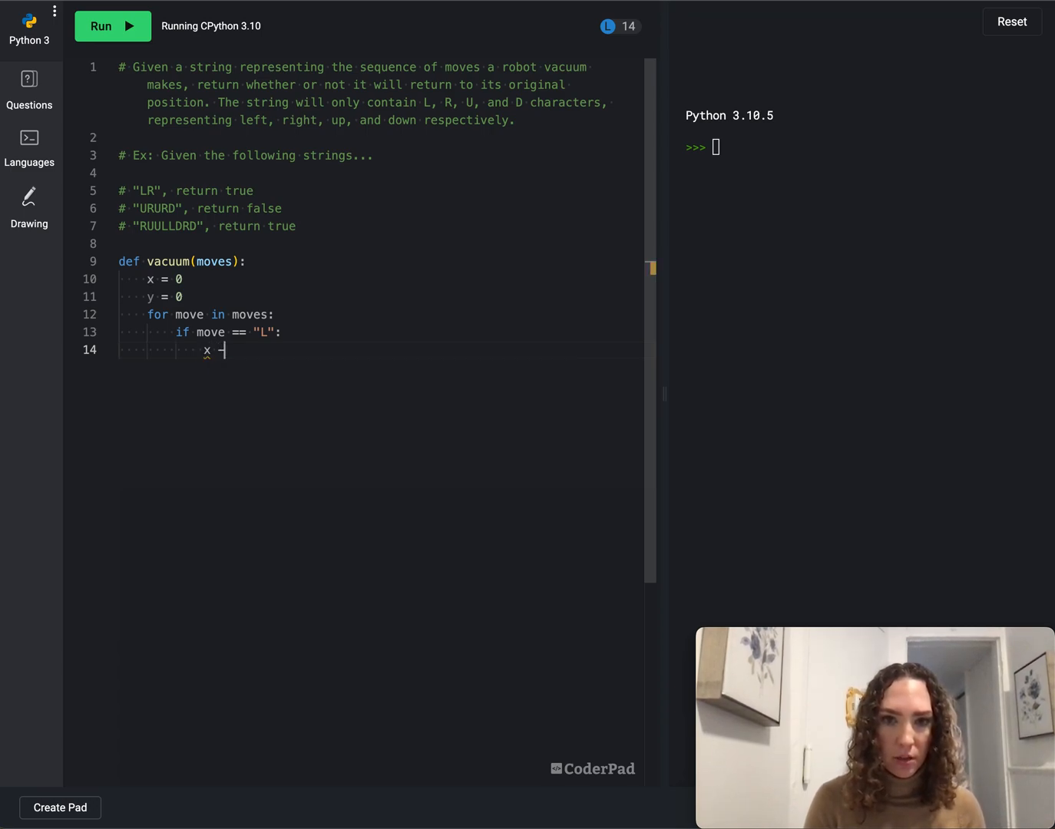
text(-= 1)
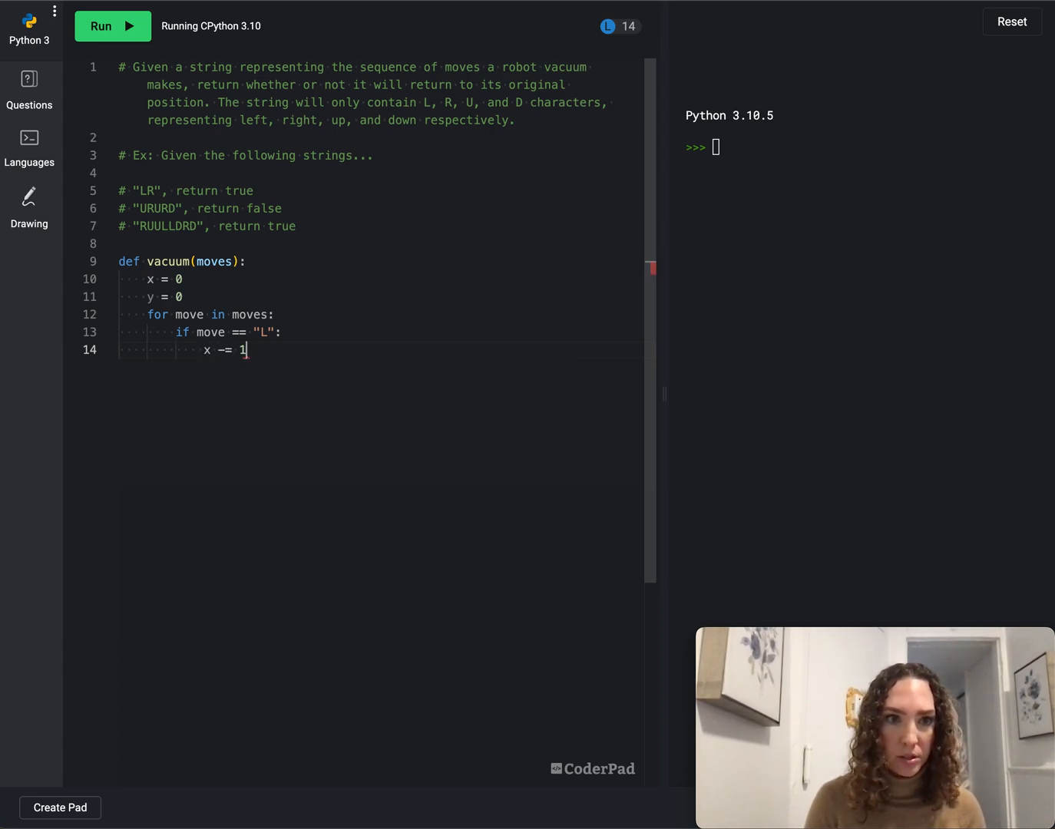
Add an elif move == "R": branch that does x += 1
text(if)
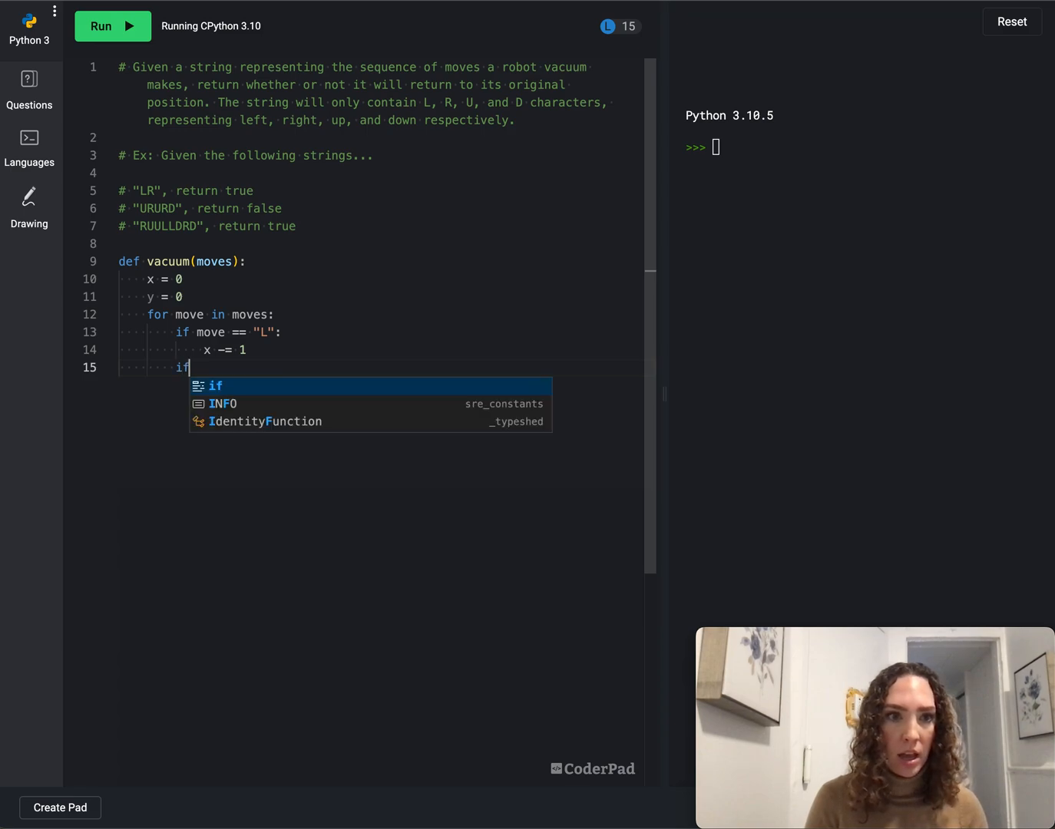
text(elif)
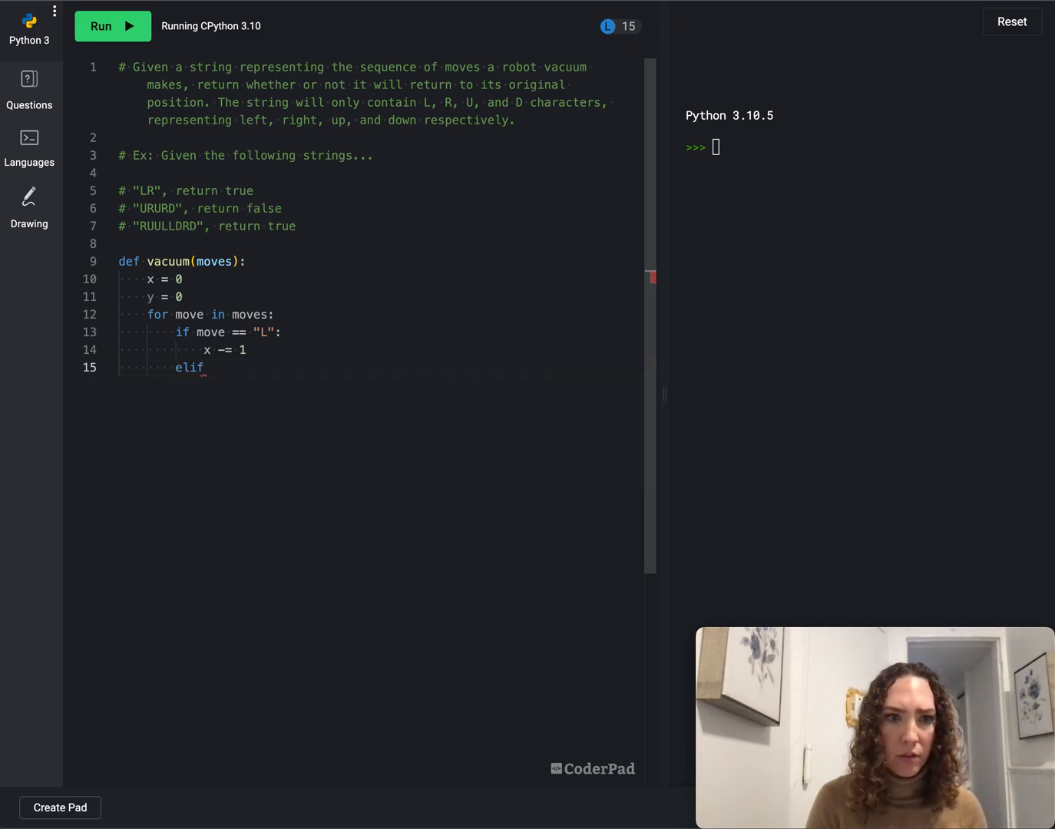
text(move == "")
text(x =)
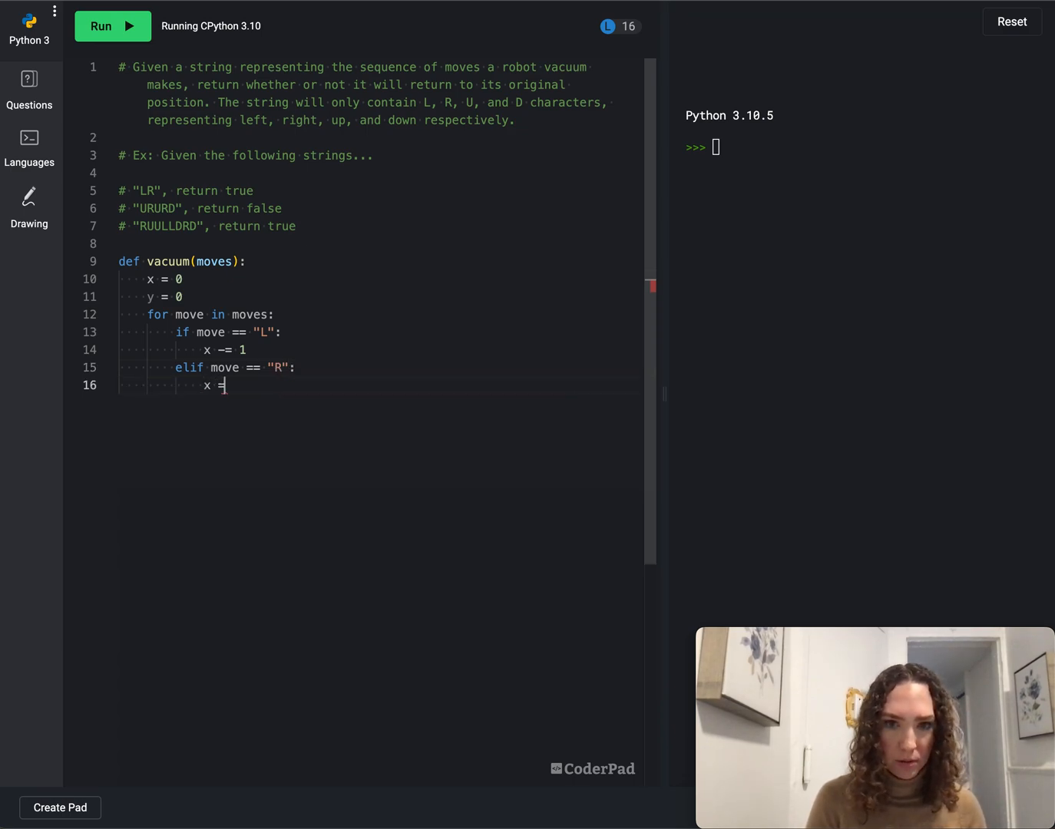
text(+= 1)
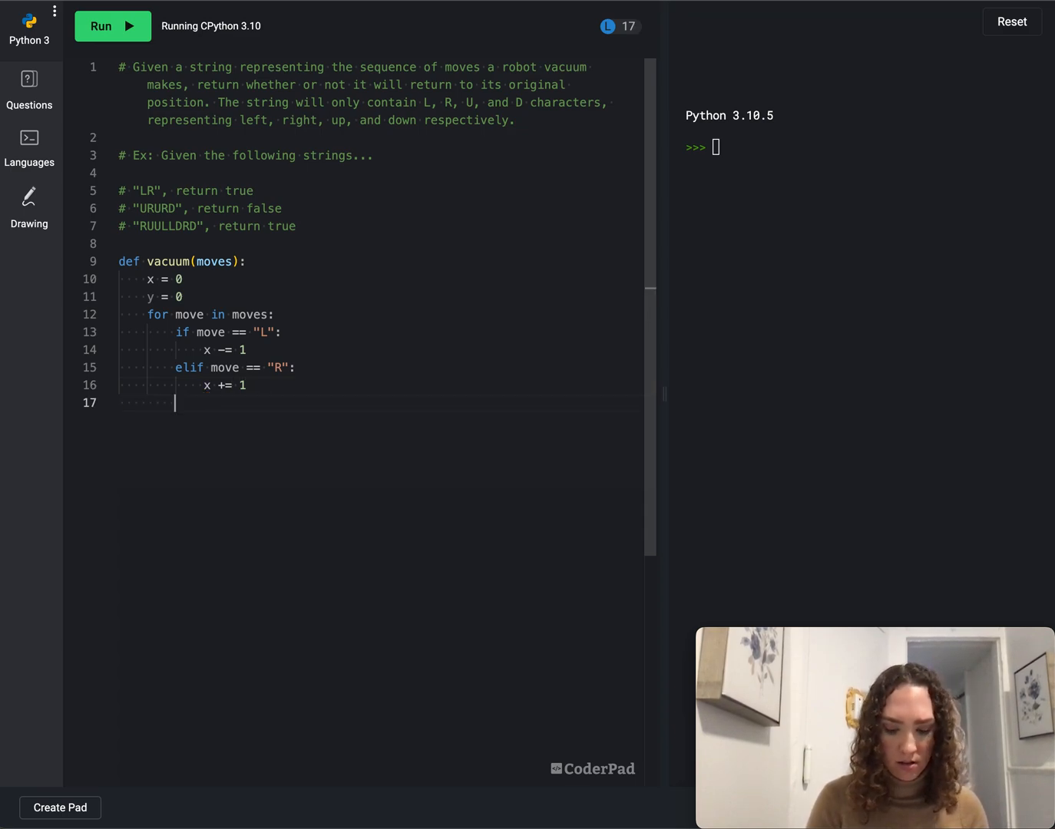
Add elif branches so "U" does y += 1 and "D" does y -= 1
text(elif move =)
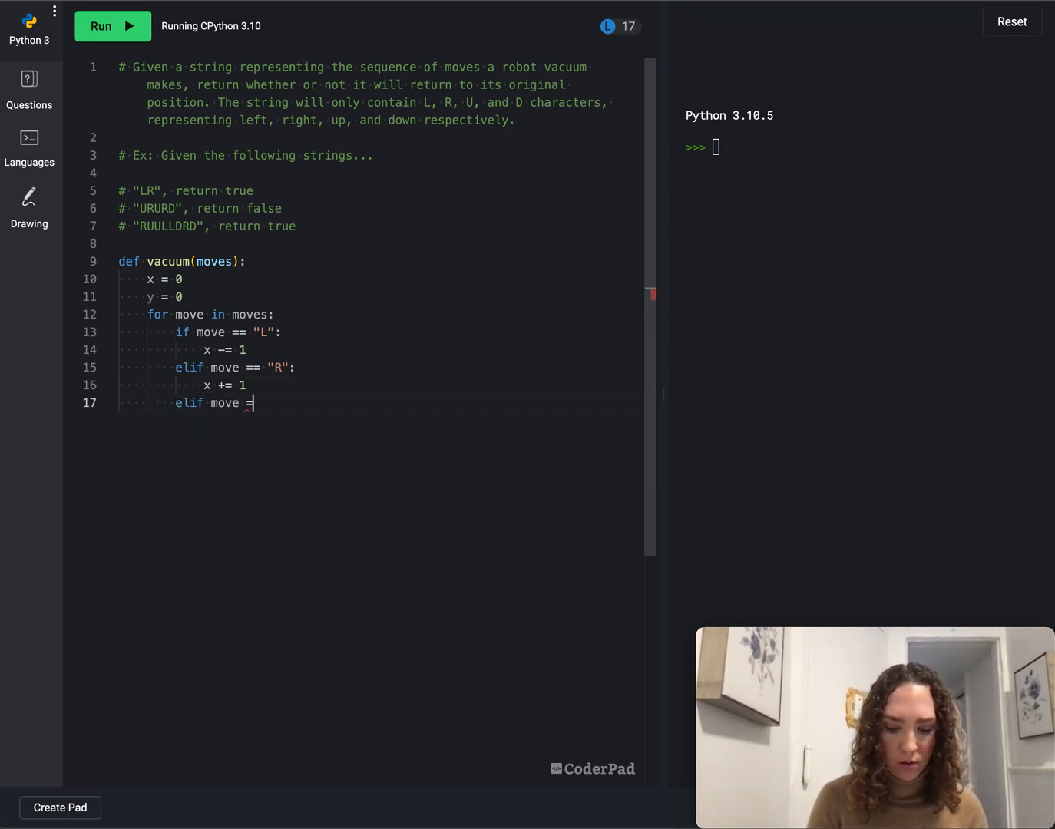
text(= "U":)
text(y += 1)
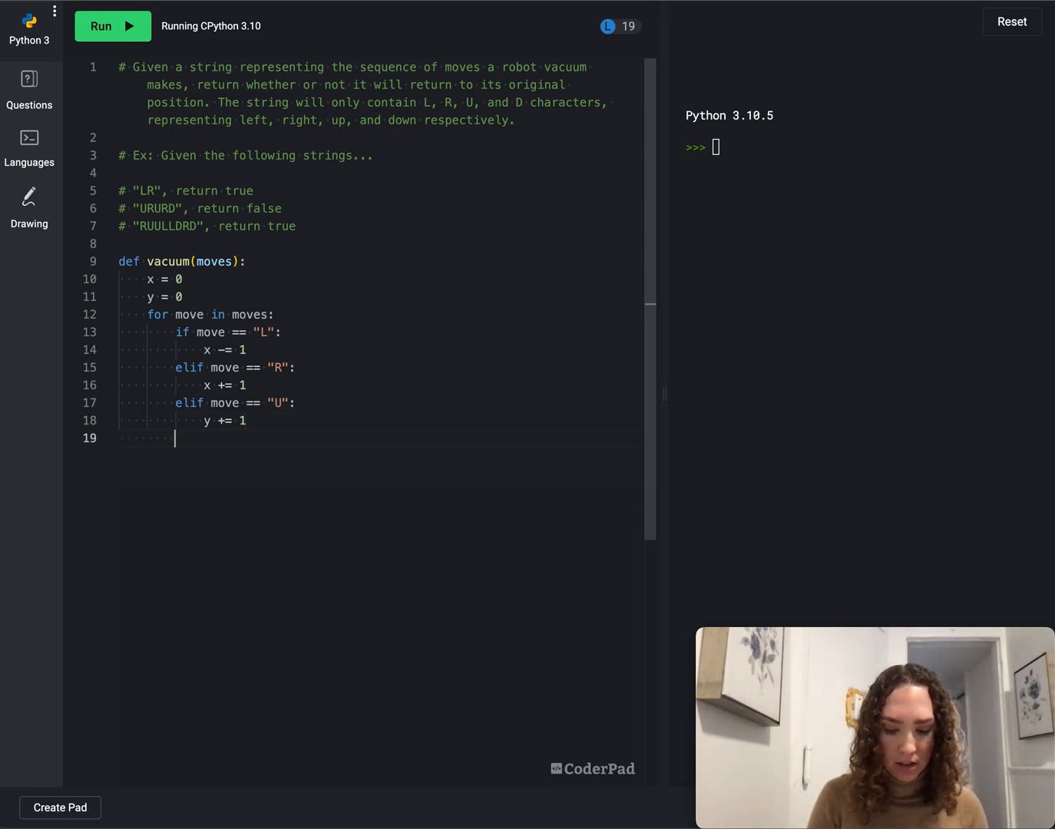
text(elif move)
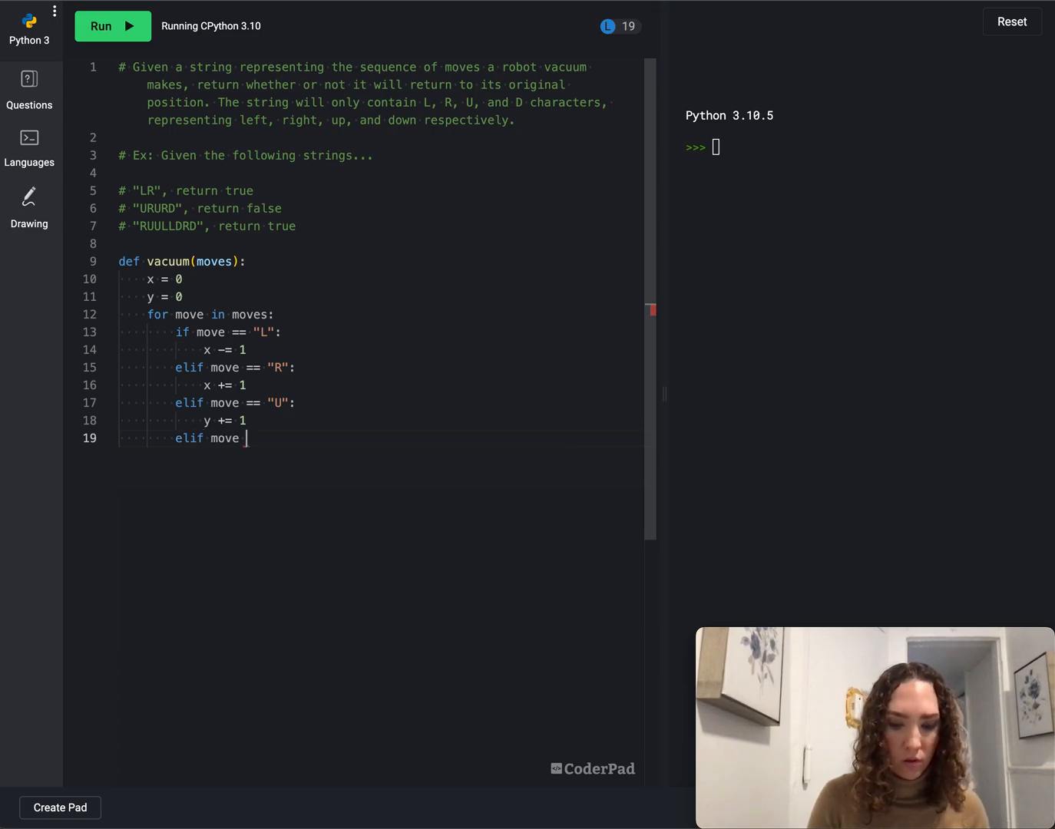
text(==)
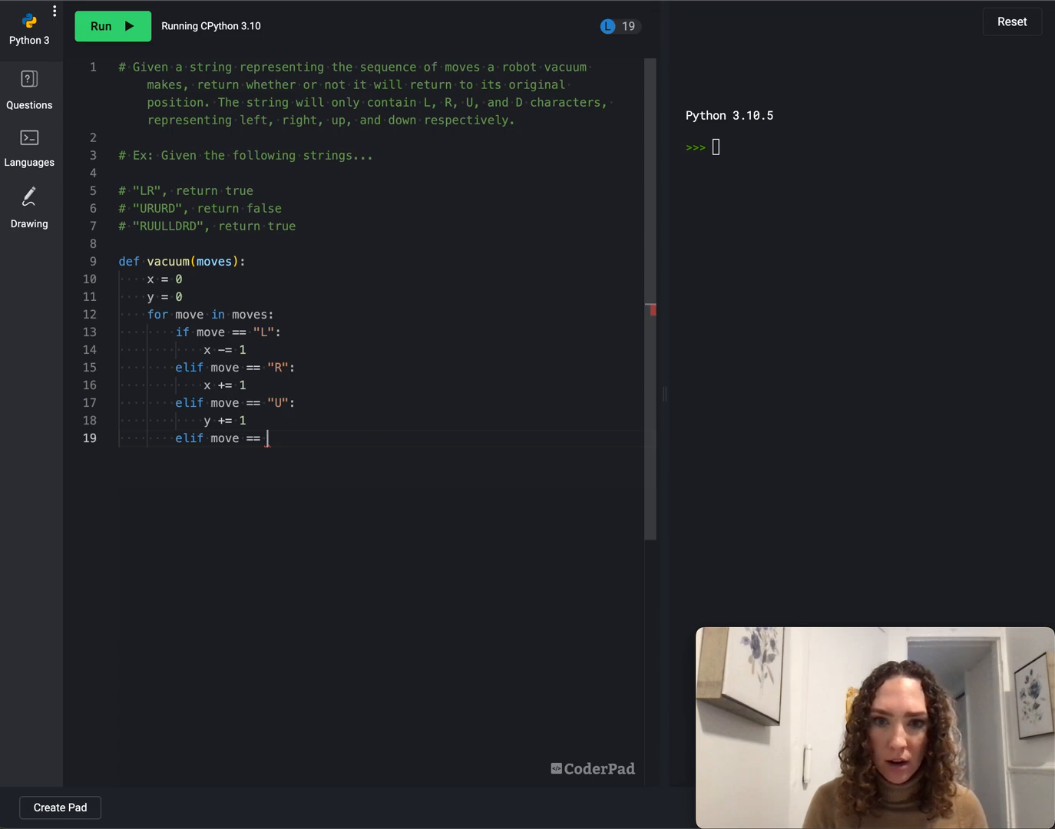
text("D":)
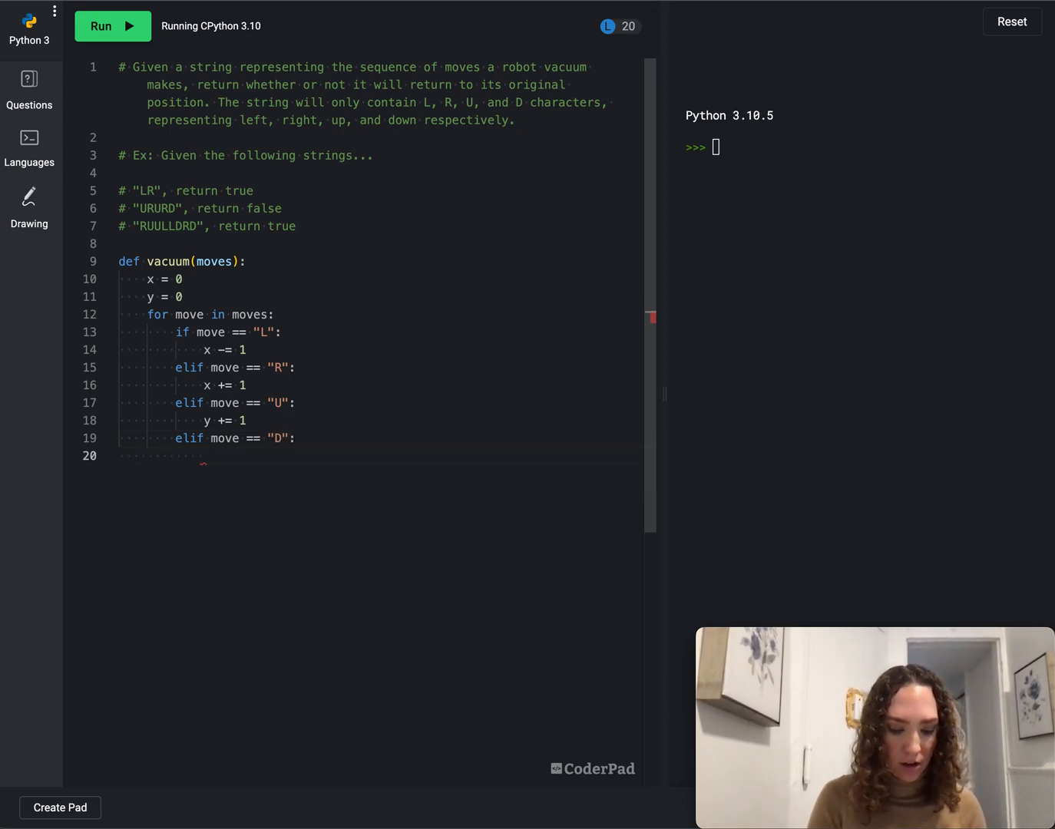
text(y -=)
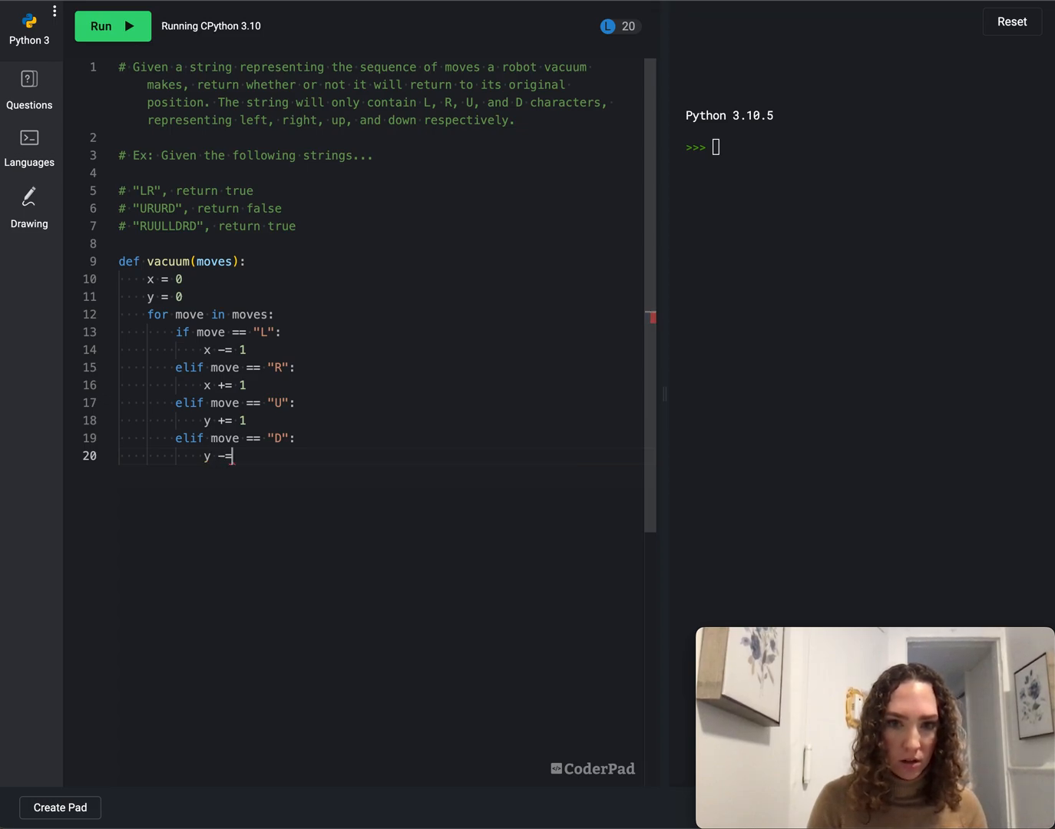
text(1)
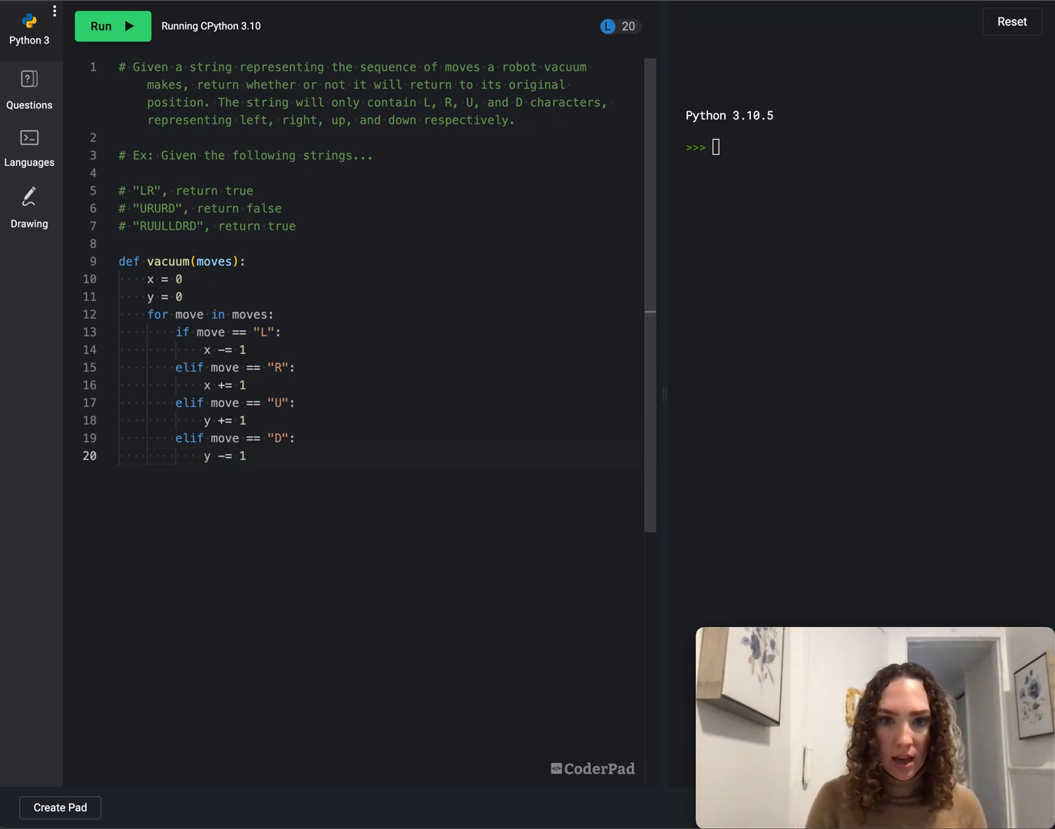
key(Enter)
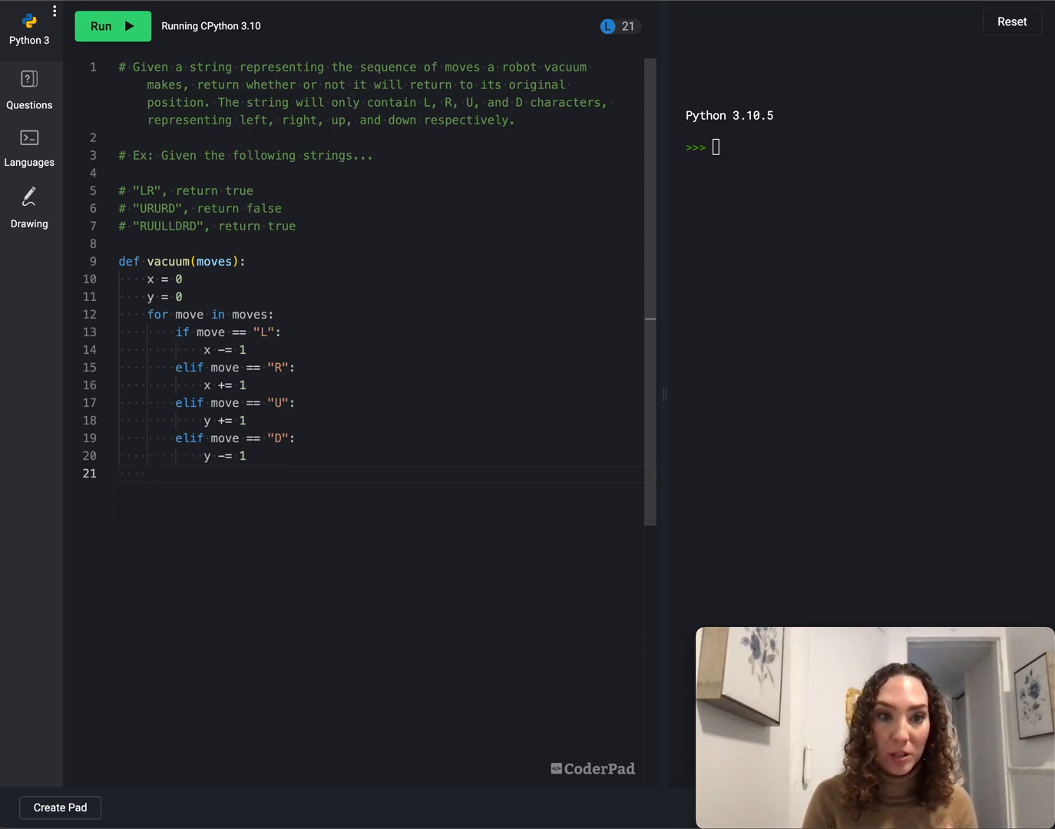
End vacuum with return x == 0 and y == 0 and leave blank lines below
text(r)
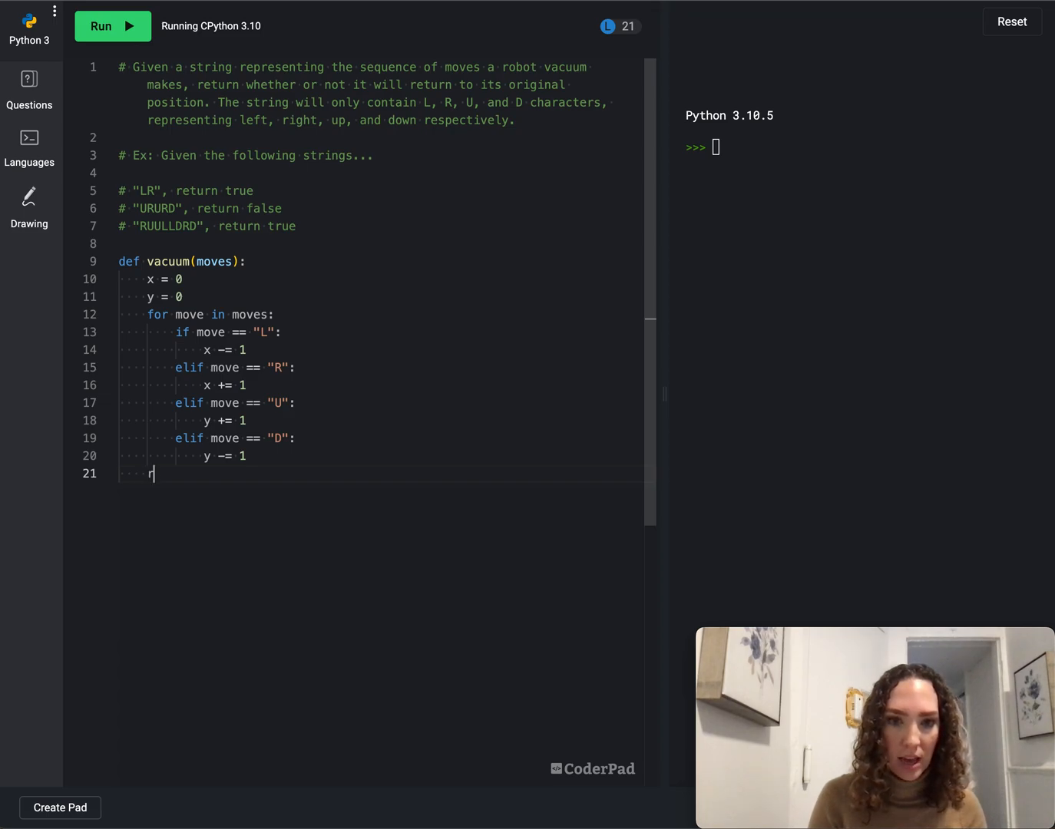
text(eturn r)
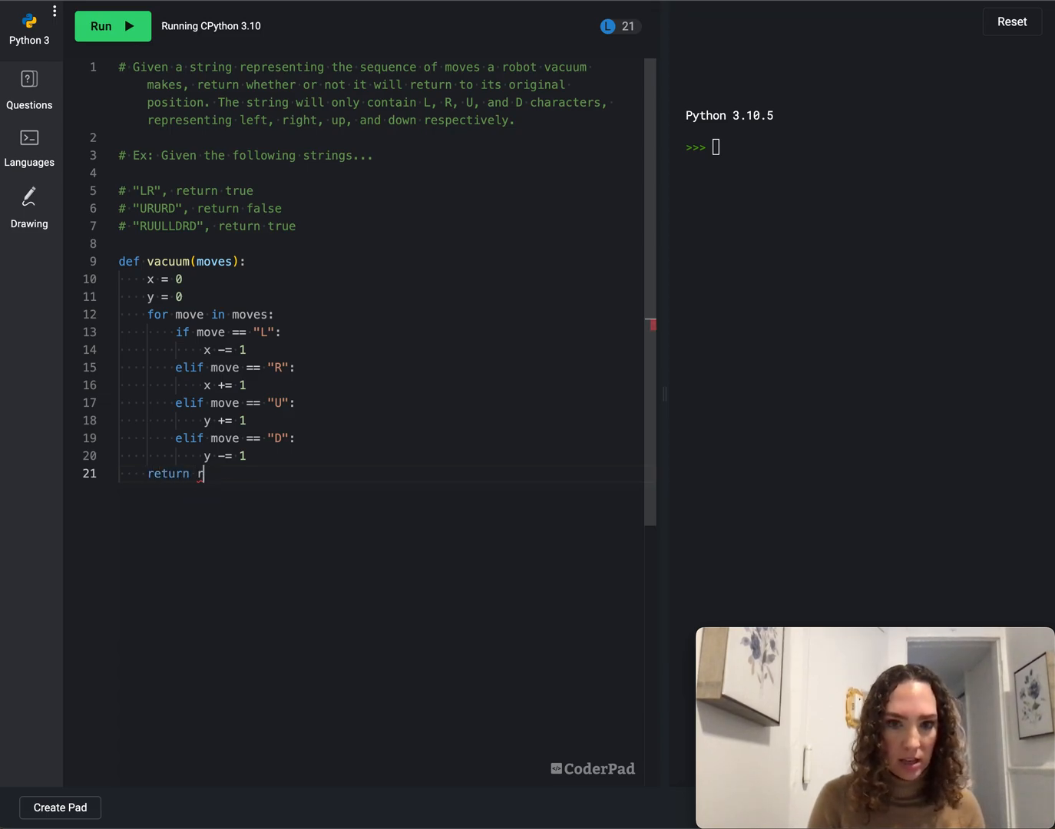
text(x === 0 and)
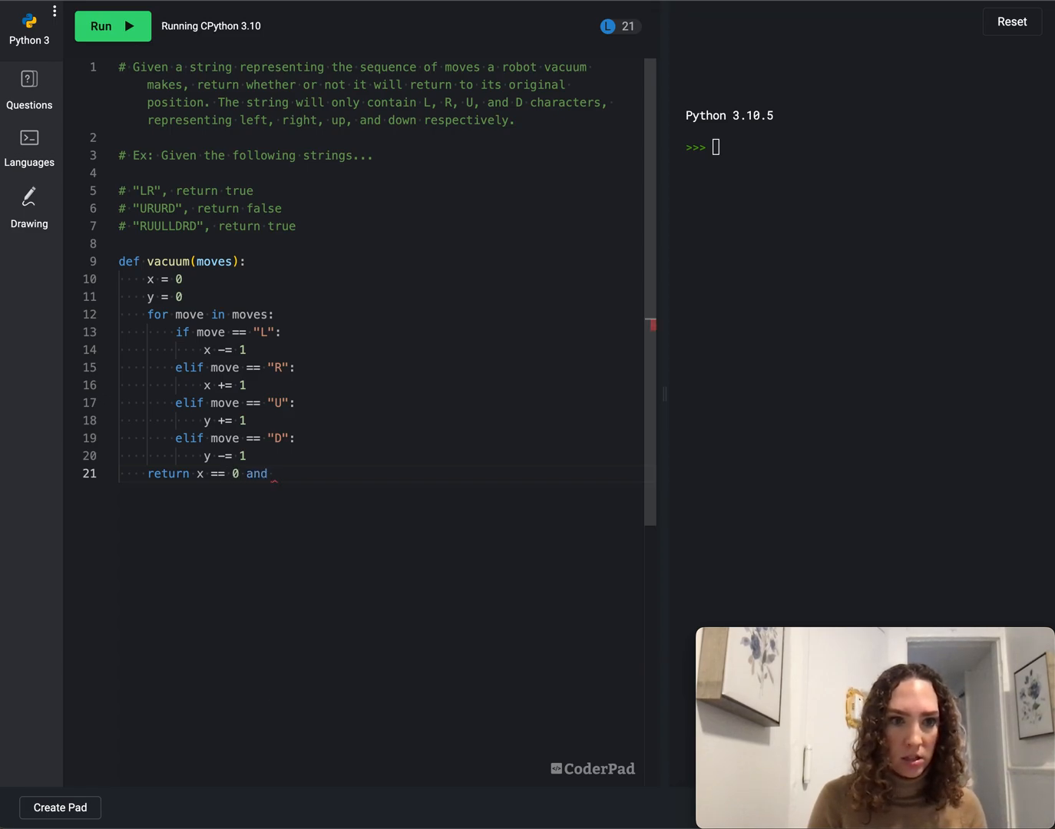
text(y == 0)
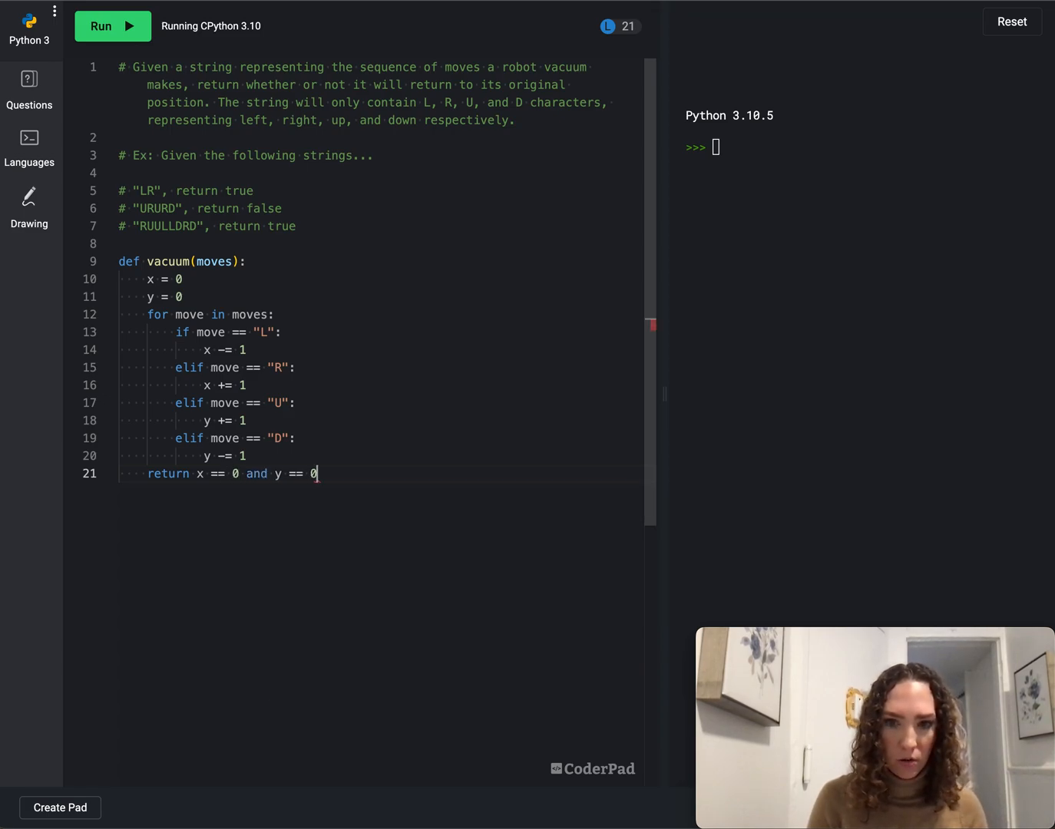
key(enter)
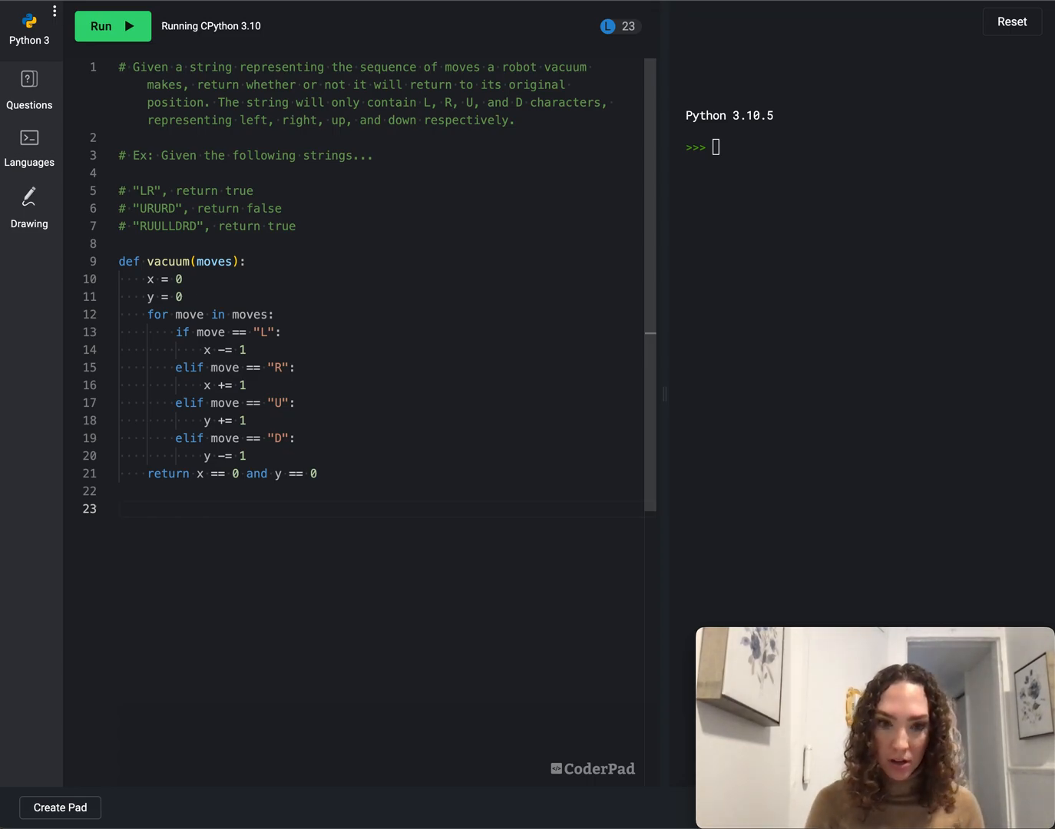
Write assert(vacuum("LR" == True)), "LR should be true" and select the line to duplicate it twice
text(assert)
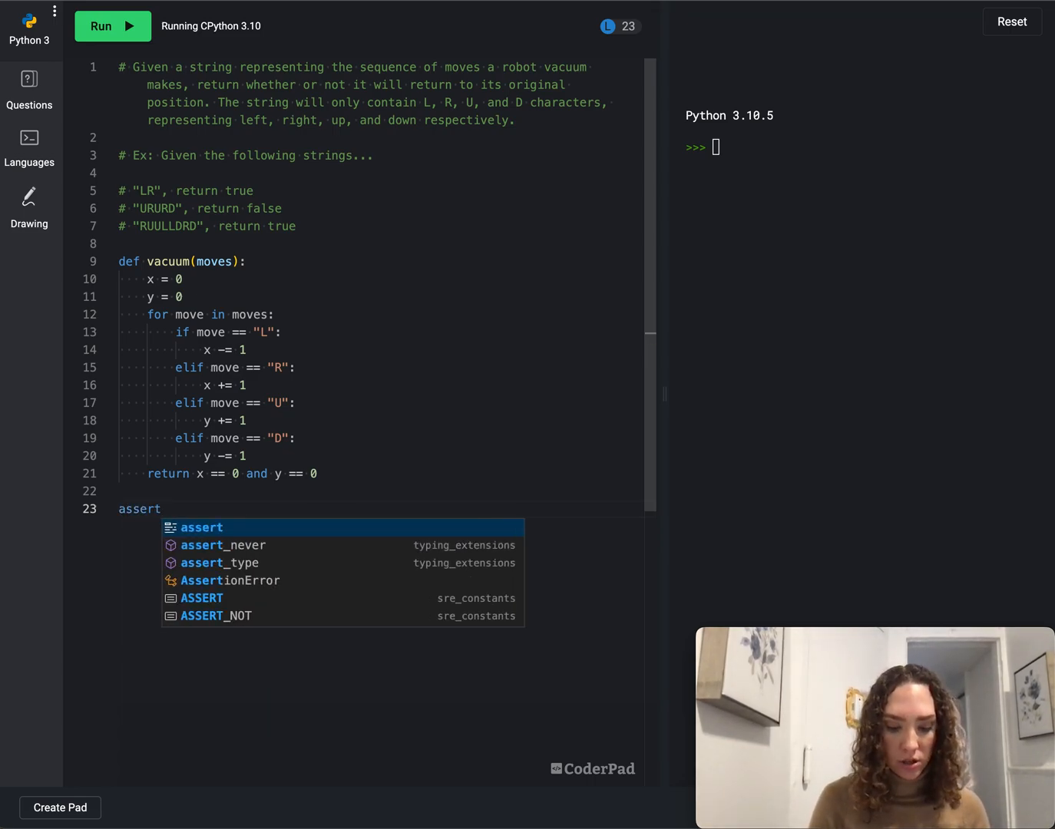
text((vacuum))
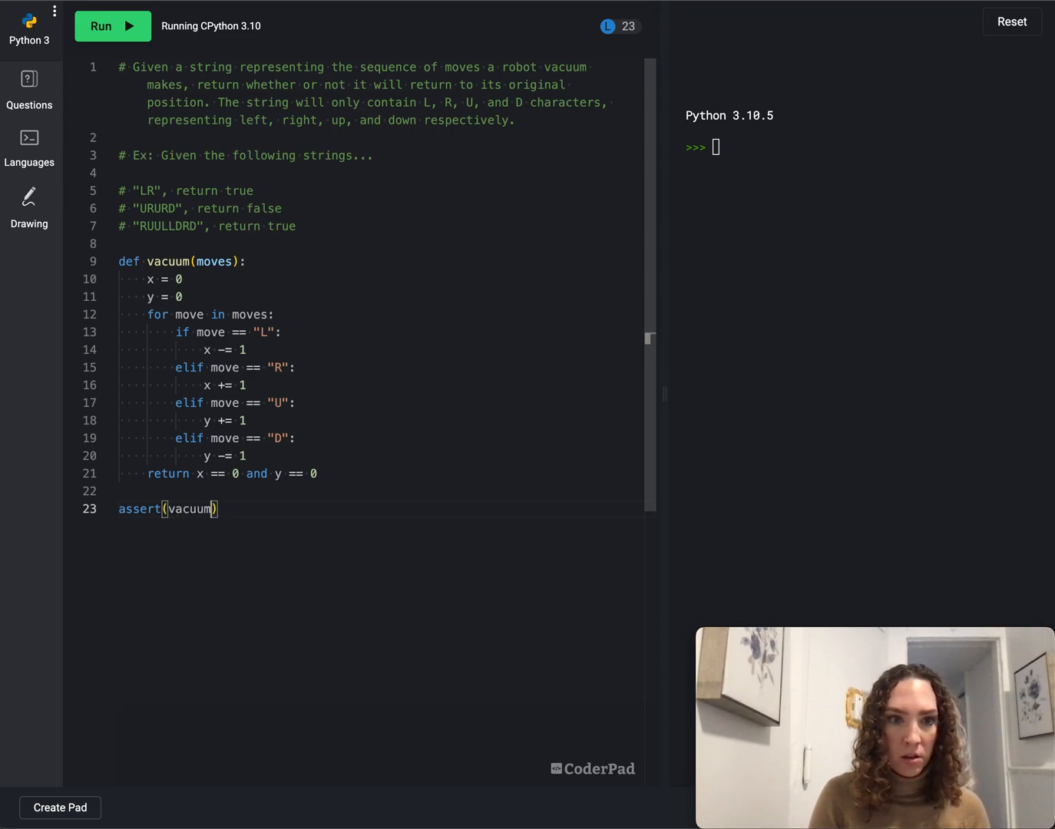
text(()
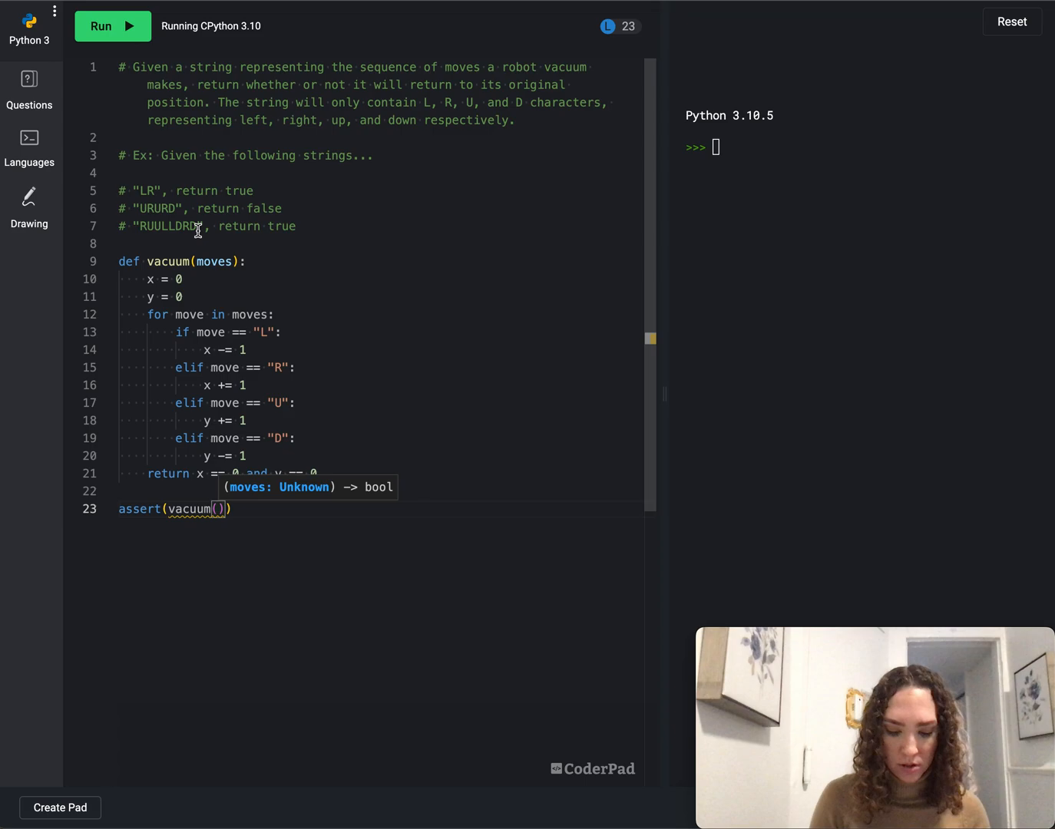
text("LR")
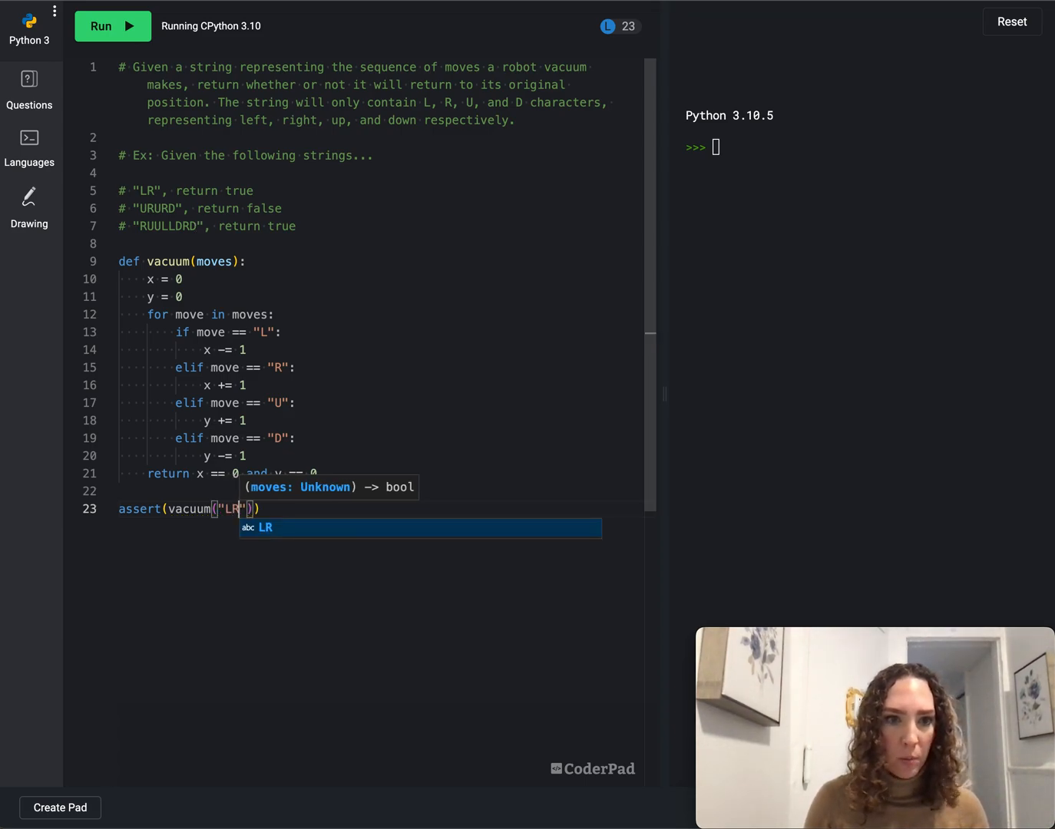
text(== True)
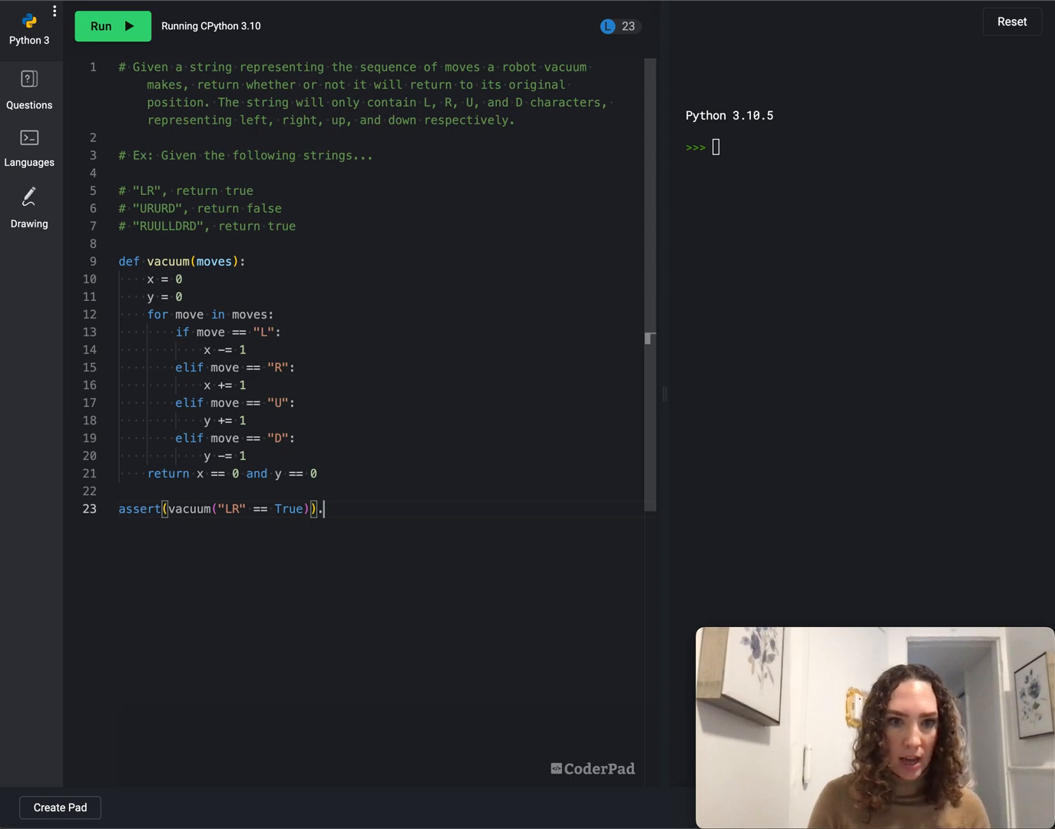
text(, '")
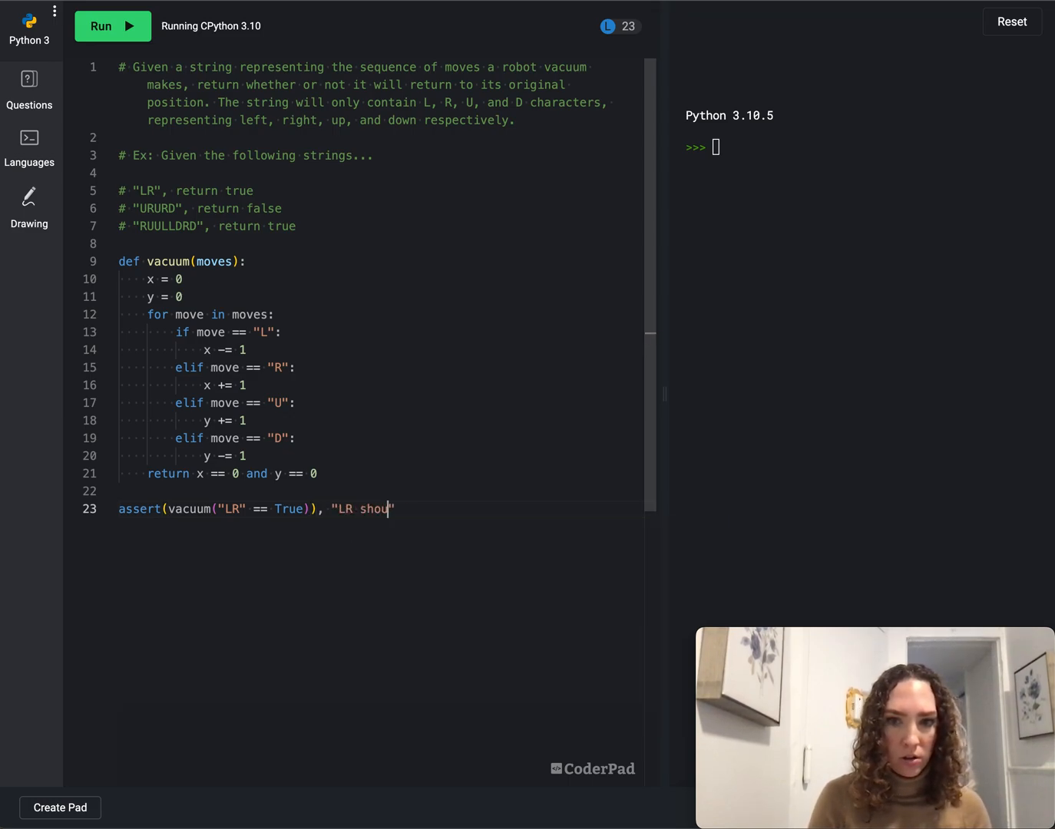
text(ld)
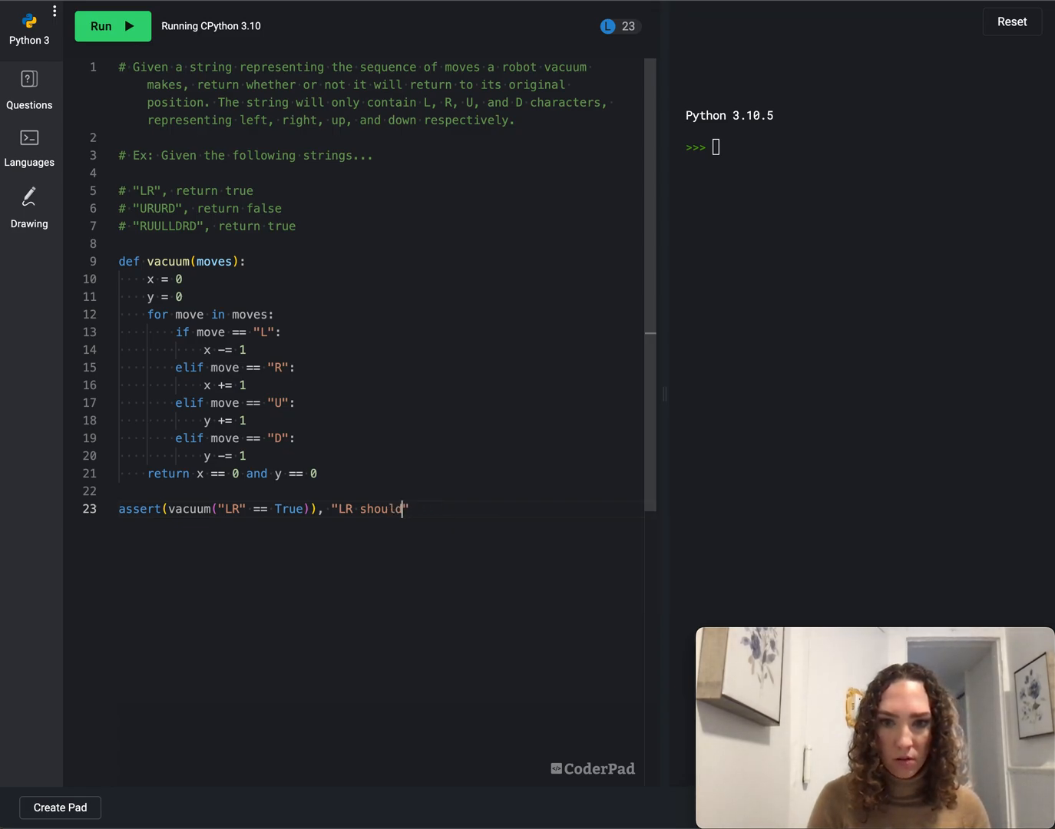
text(be true)
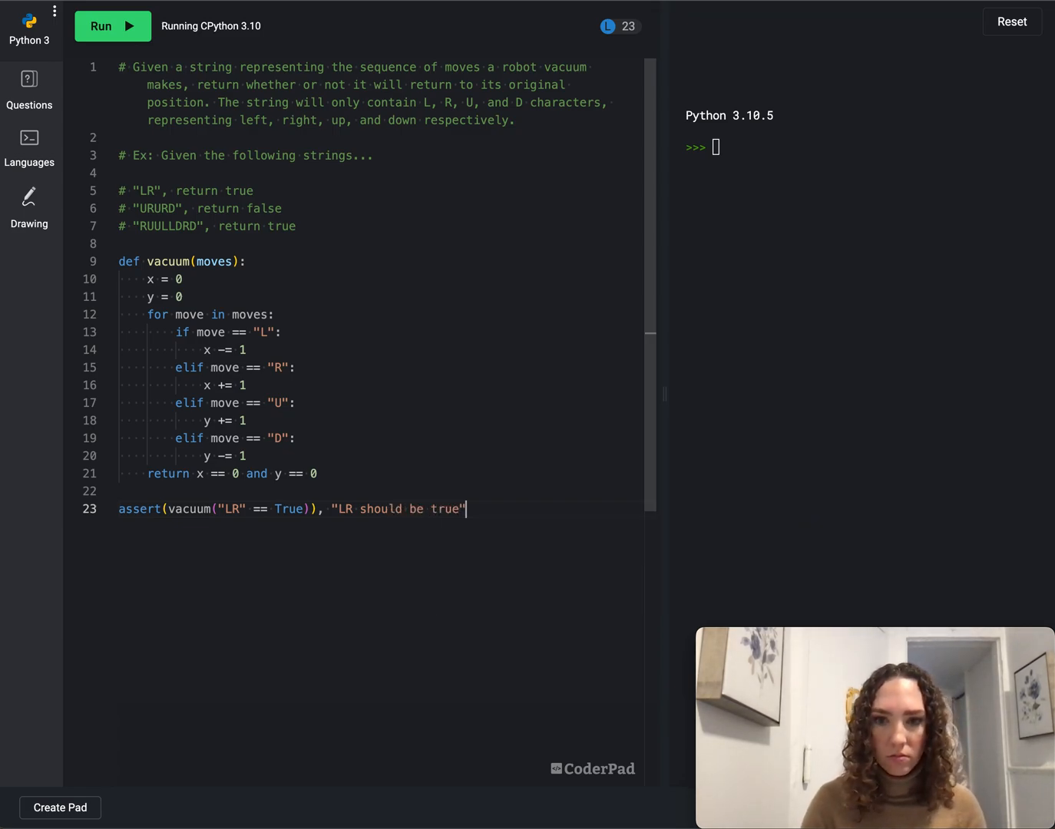
triple_click(292, 510)
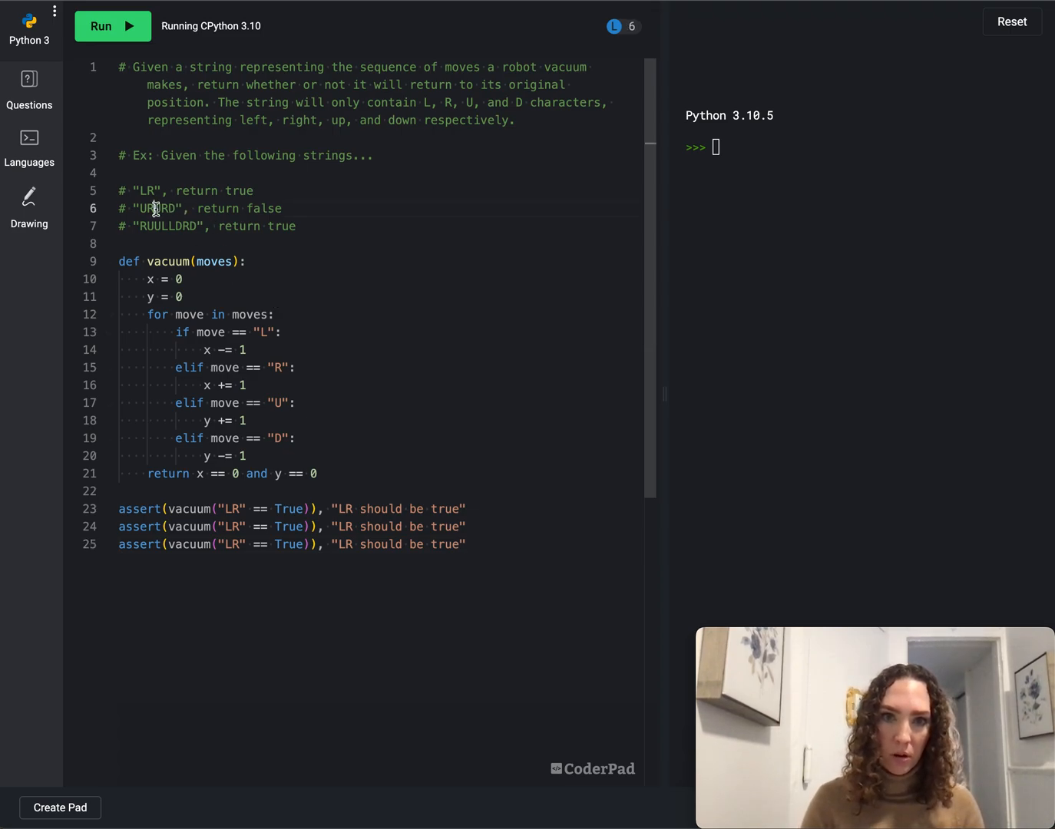
Change the second assert to "URURD" expecting False and the third to "RUULLDRD" expecting True
double_click(156, 209)
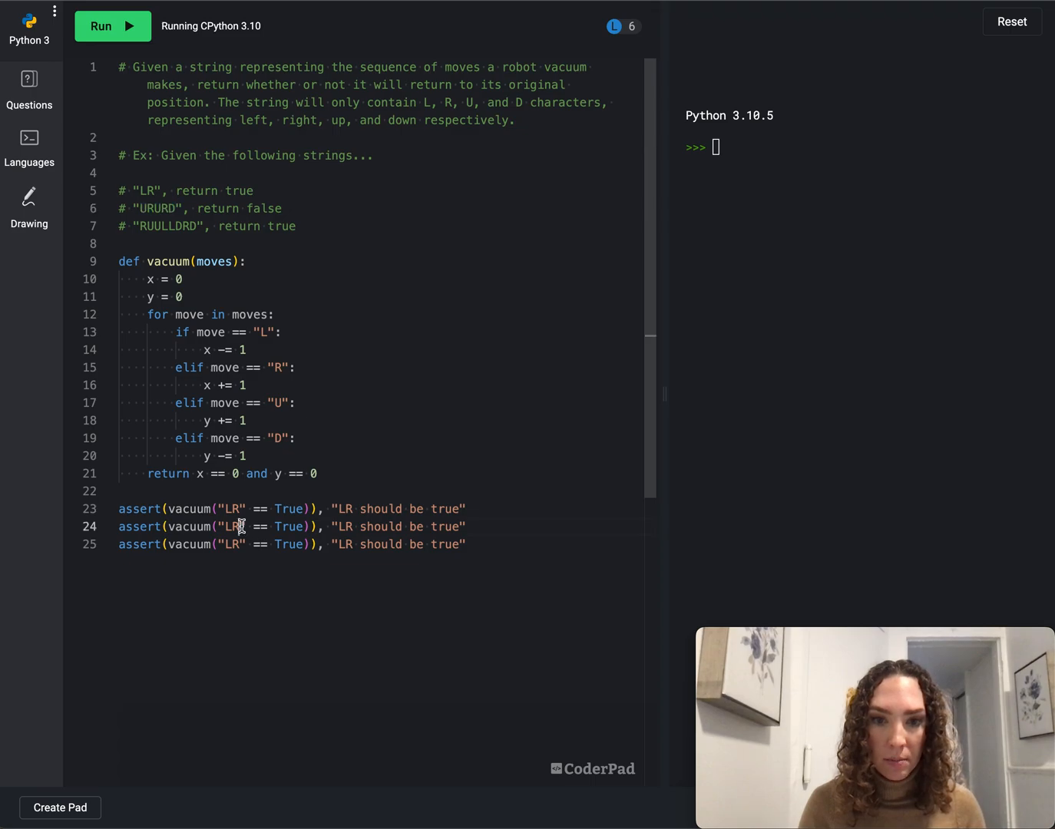
text(URURD)
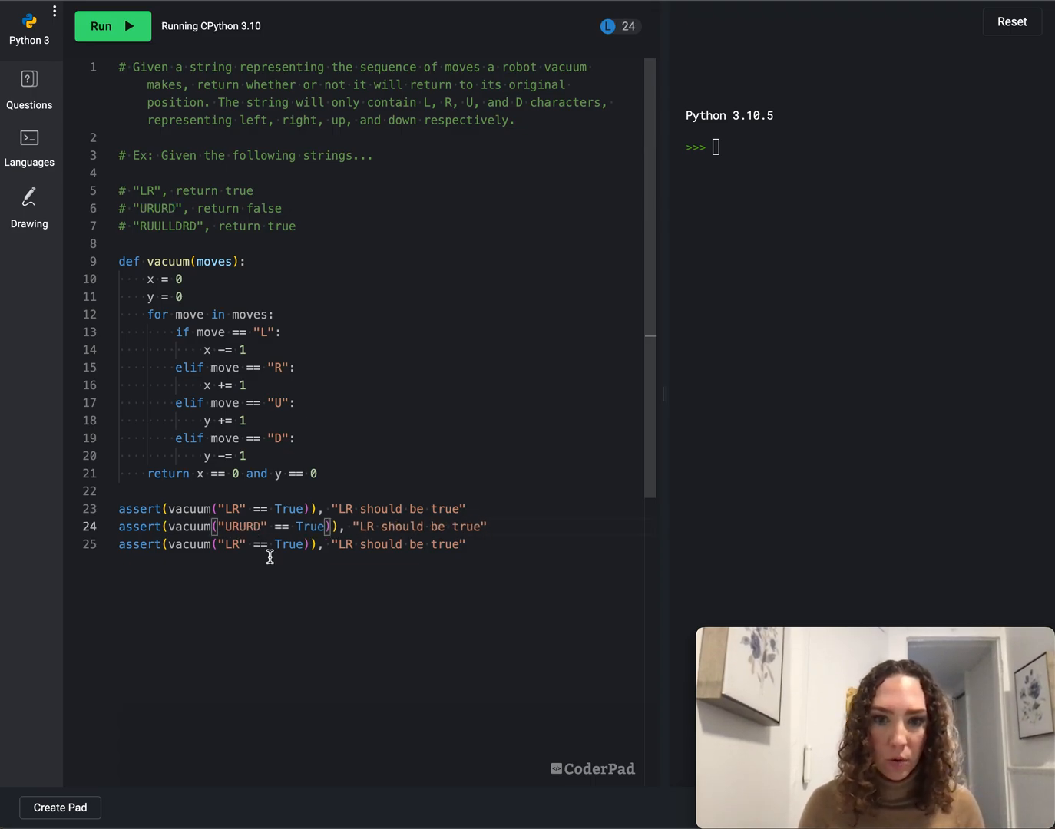
text(False)
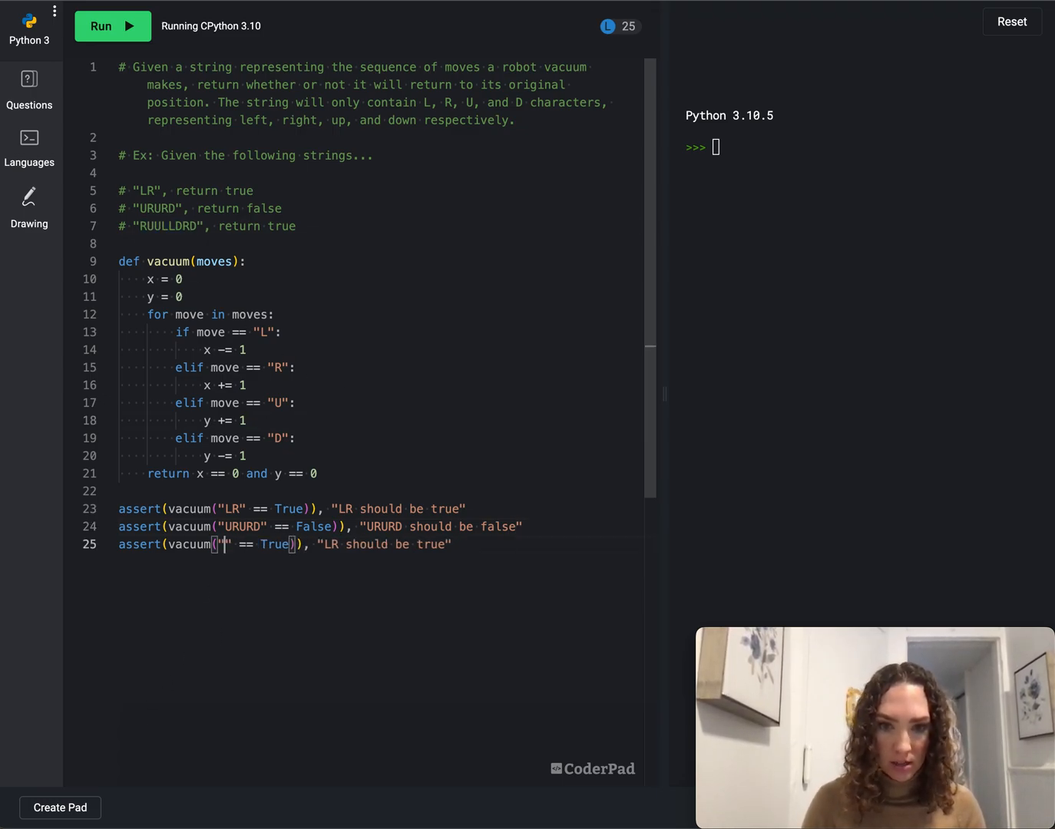
text(RUULLDRD)
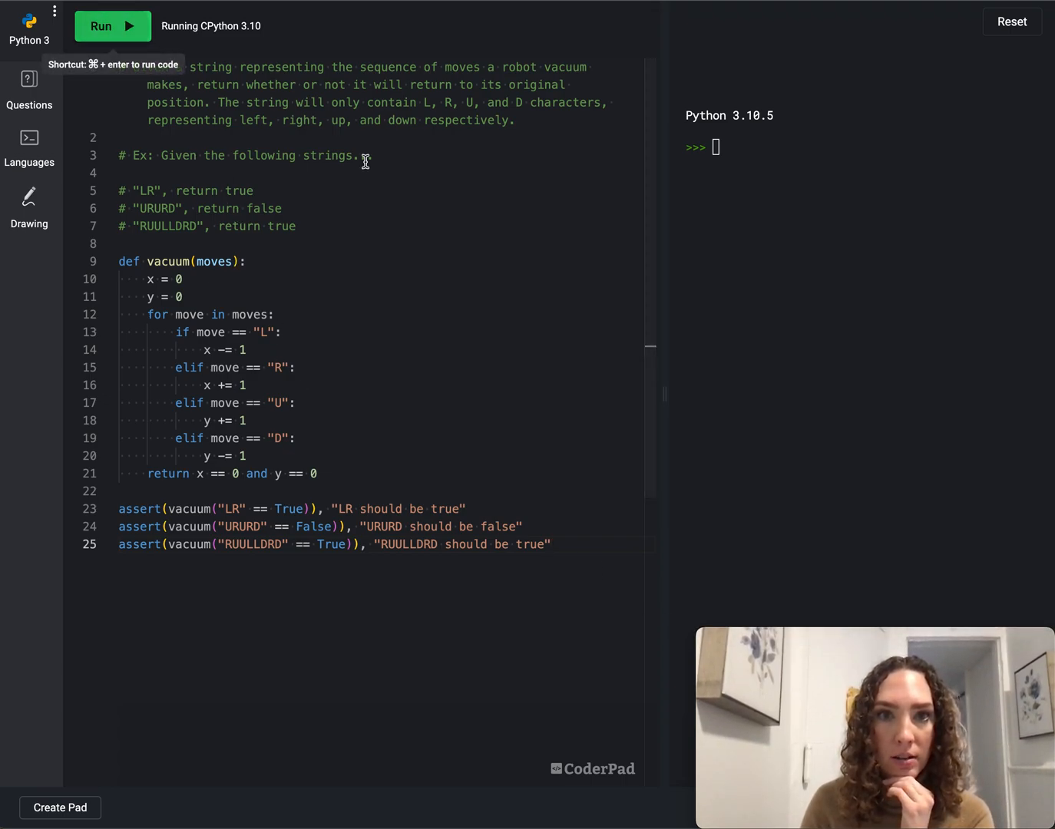
Run the code, producing a TypeError 'bool' object is not iterable from line 23
click(112, 24)
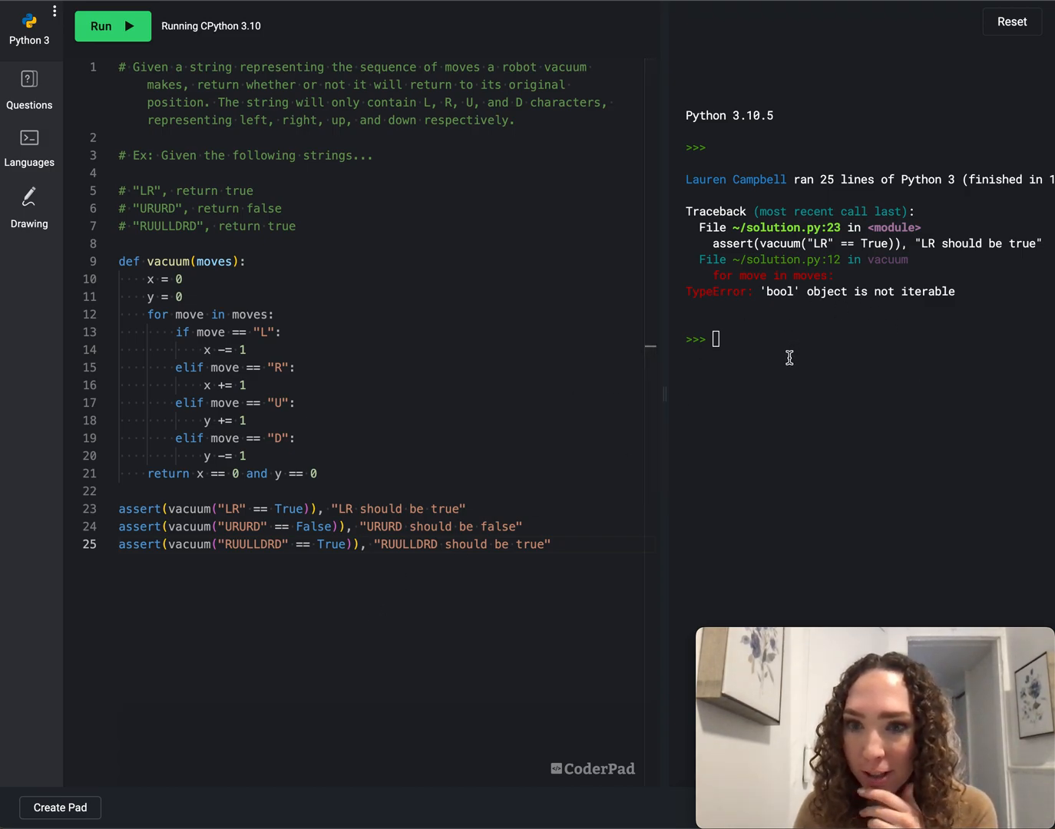
mouse_move(257, 485)
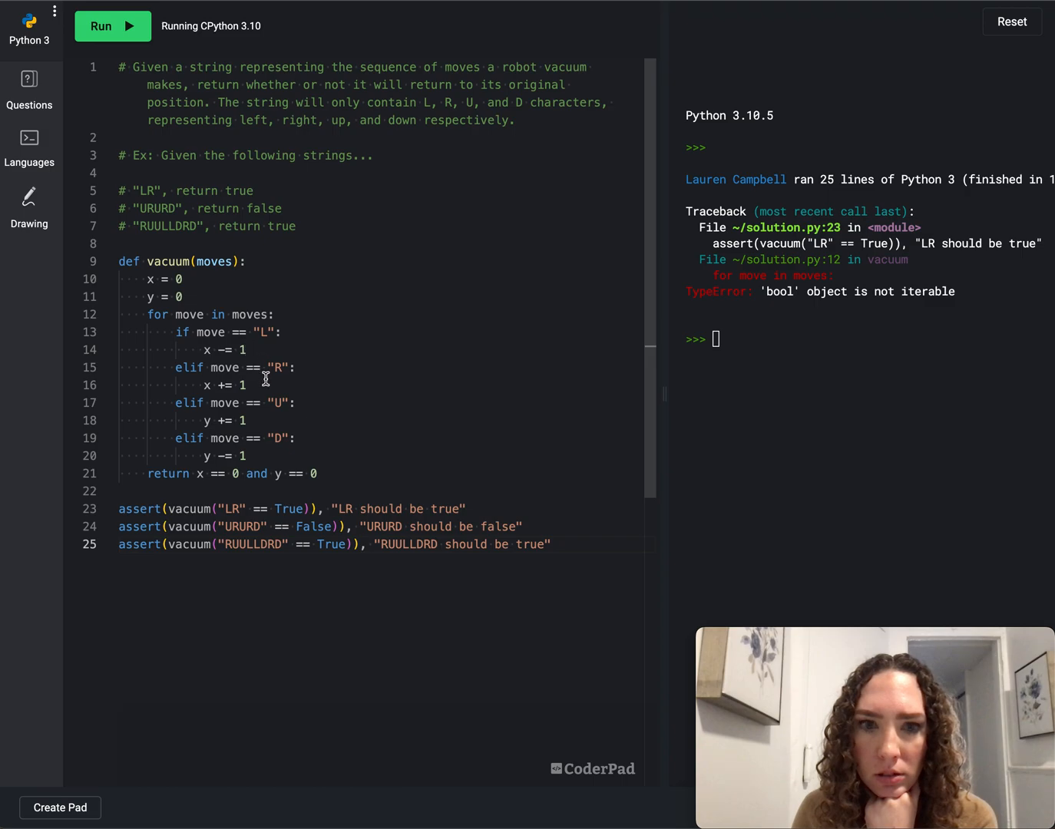
mouse_move(267, 461)
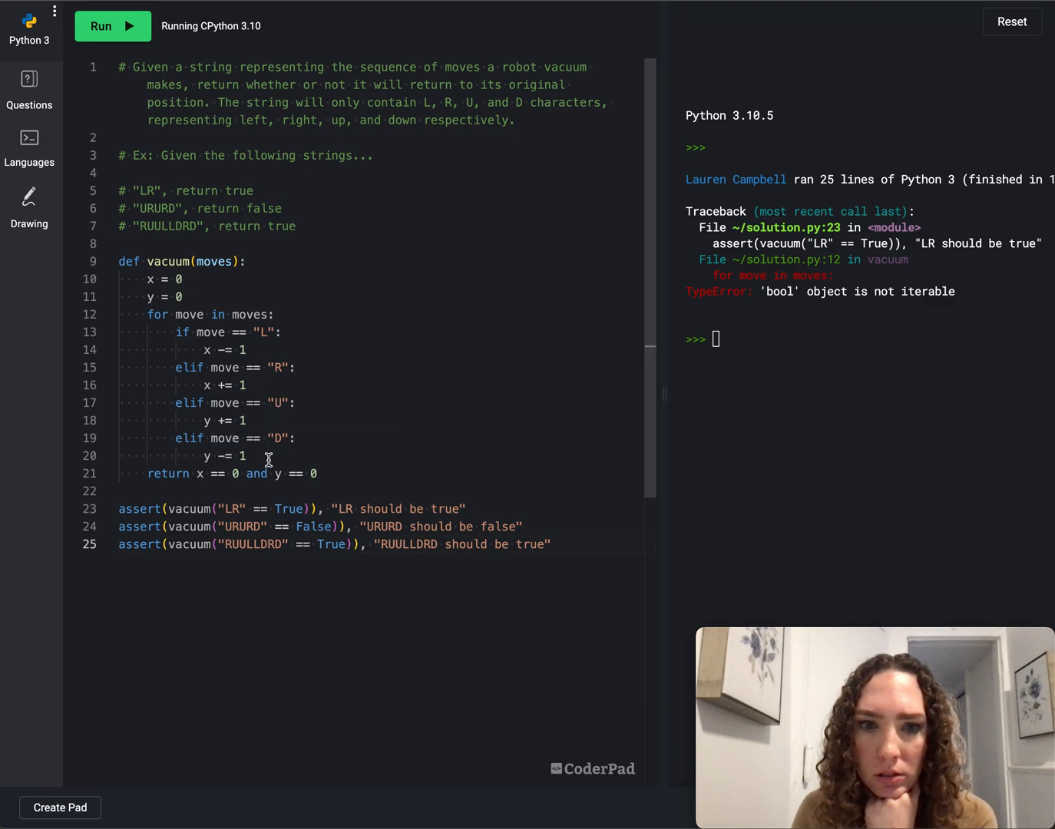
mouse_move(300, 429)
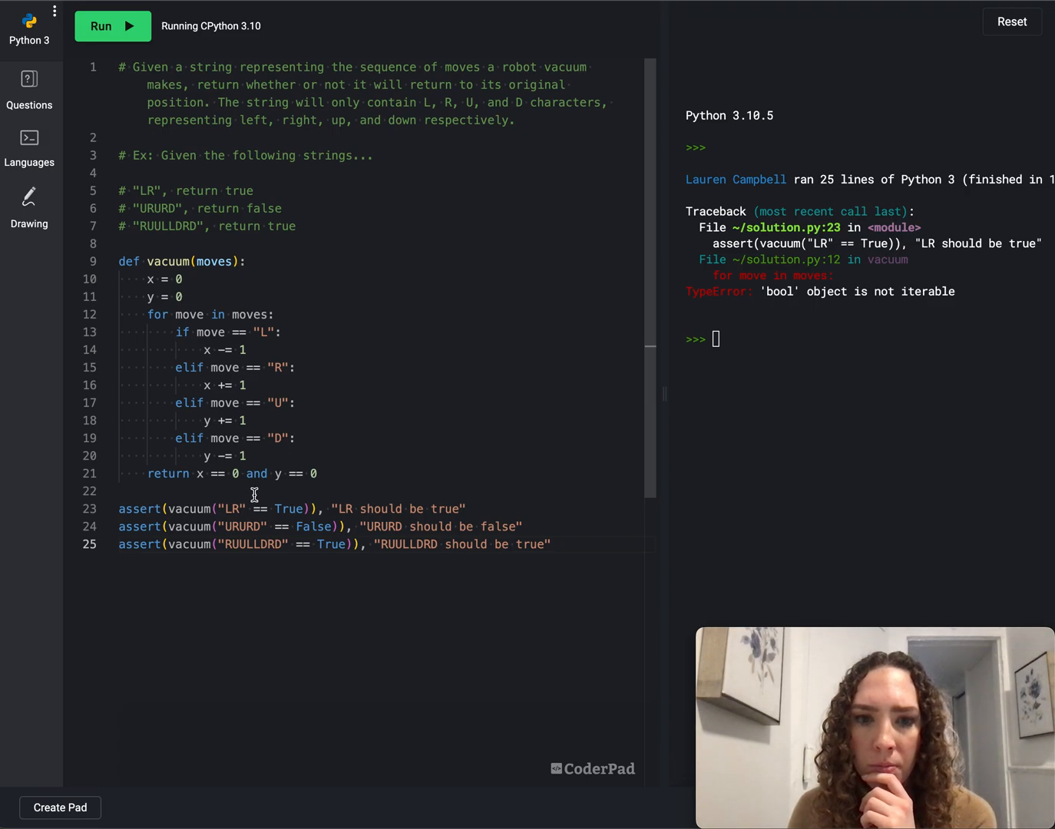
mouse_move(270, 505)
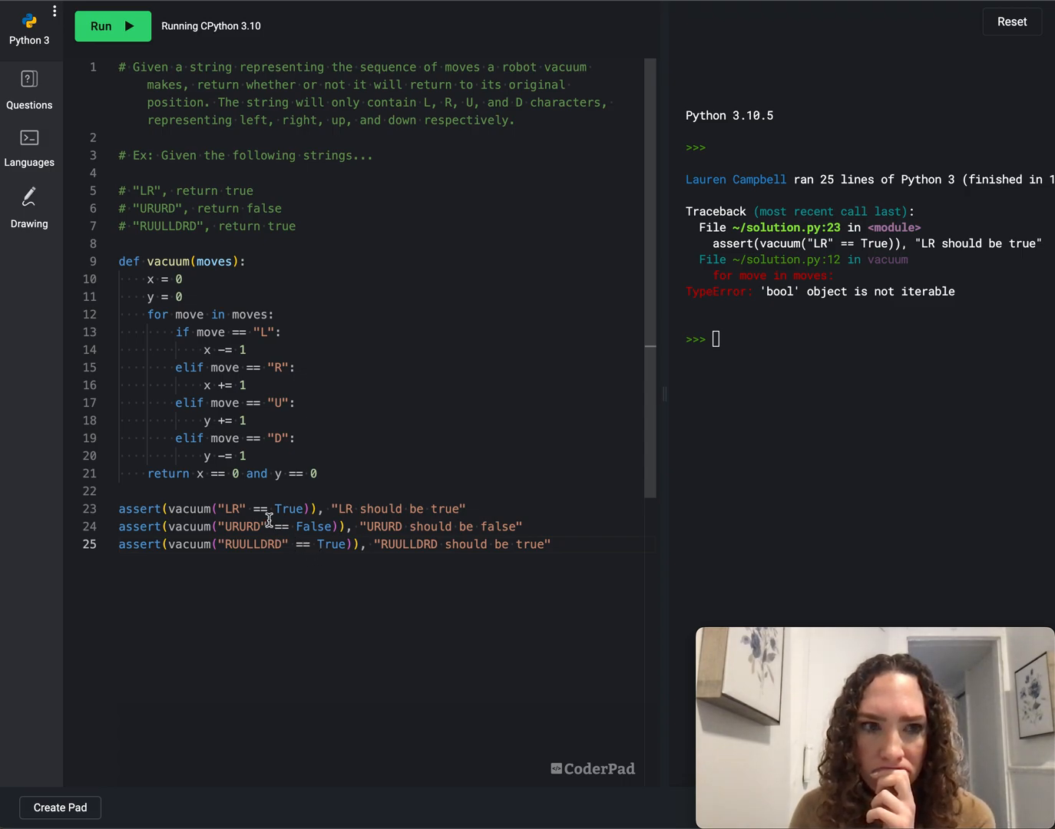
mouse_move(356, 547)
text())
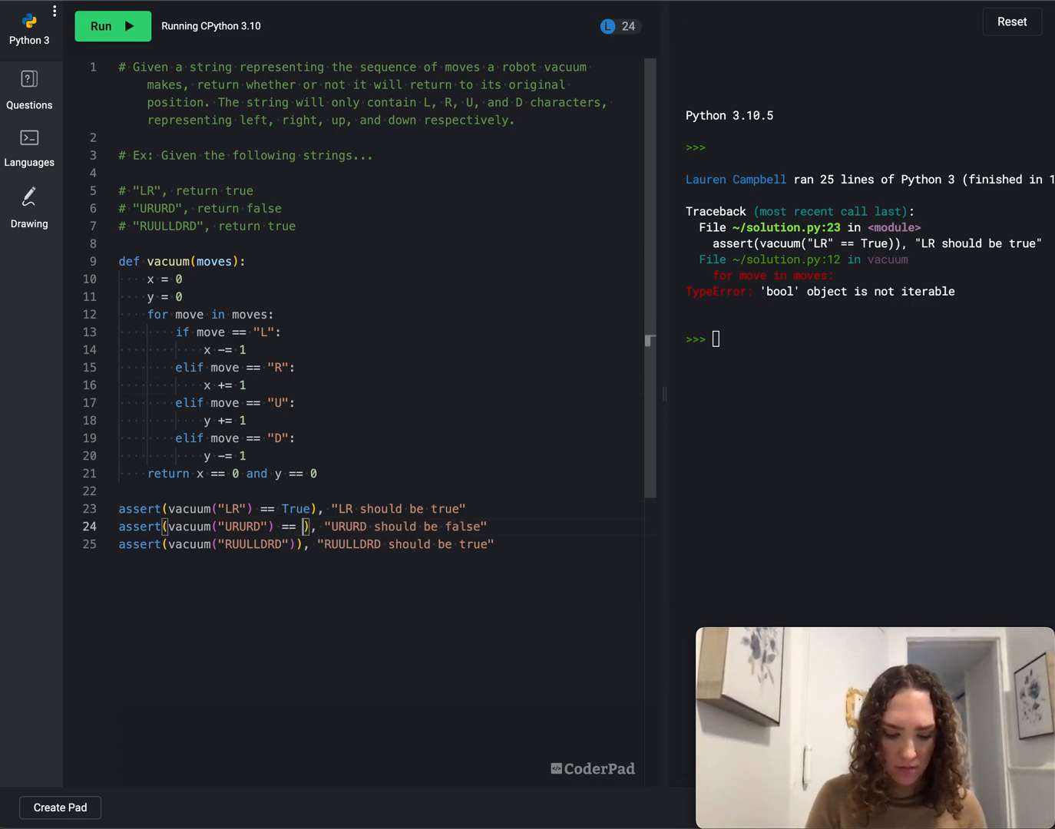
Fix the asserts so vacuum("...") is compared to True or False outside the call
text(False)
click(306, 543)
text( ==)
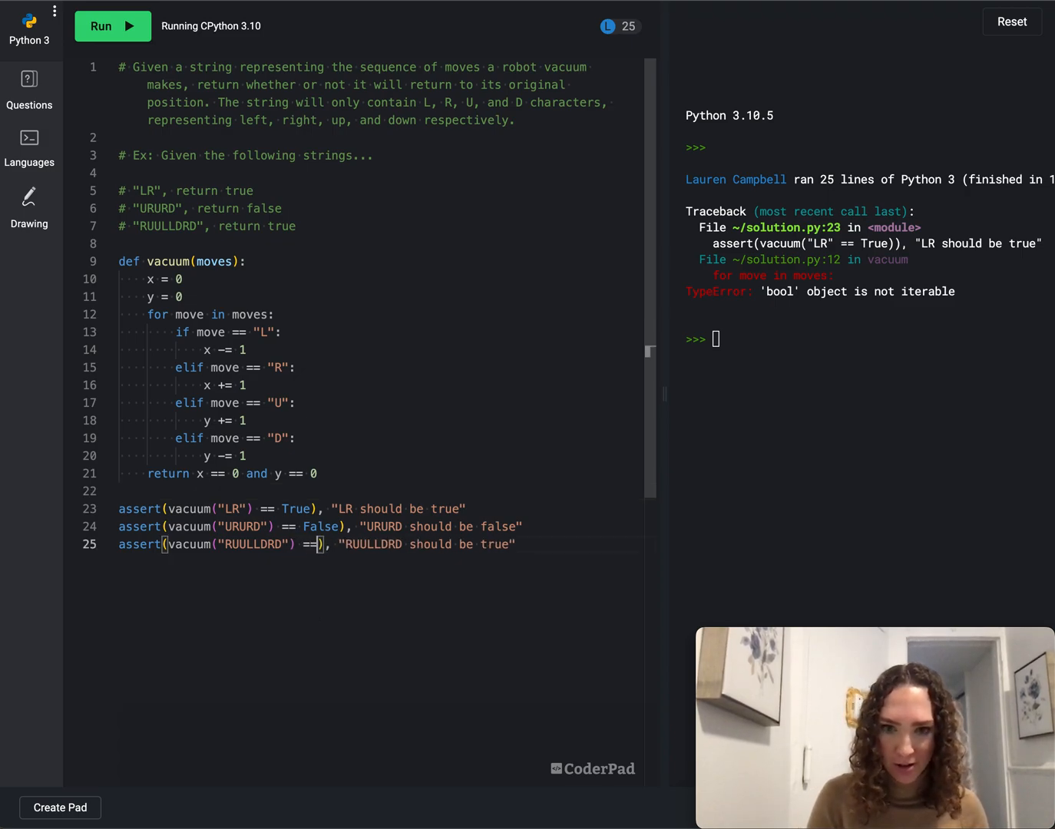
text(True)
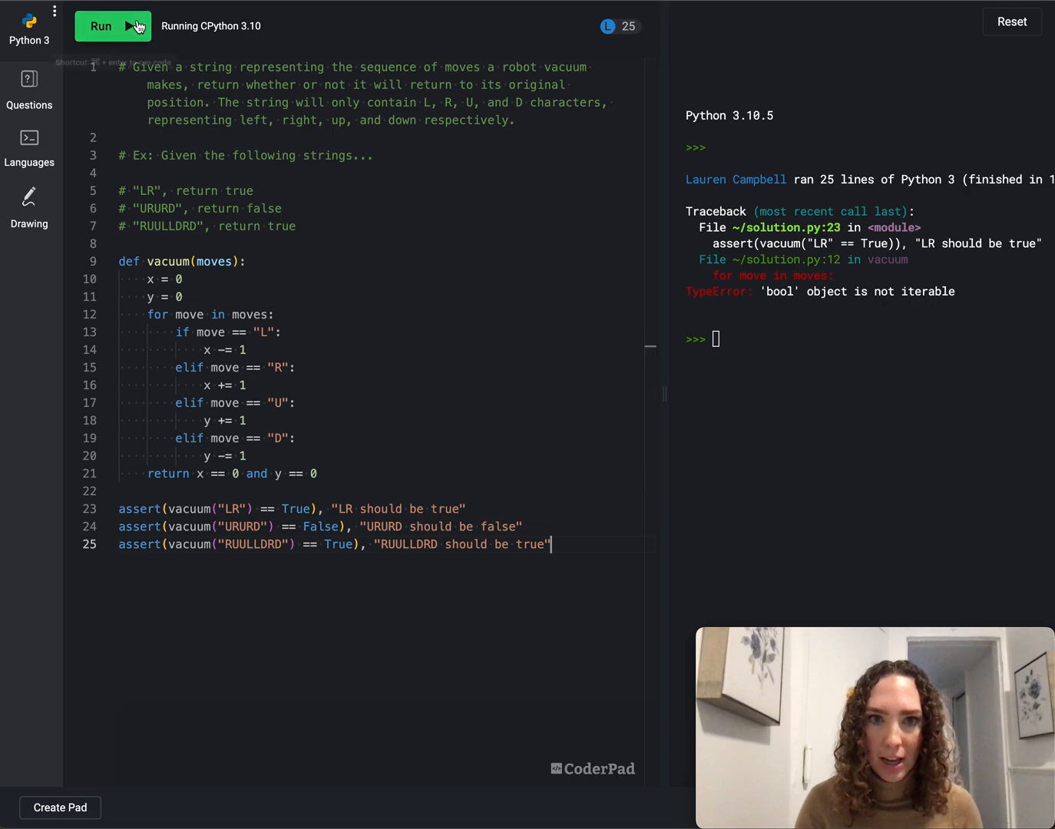
Run the corrected code again so it finishes with no errors in the console
click(112, 24)
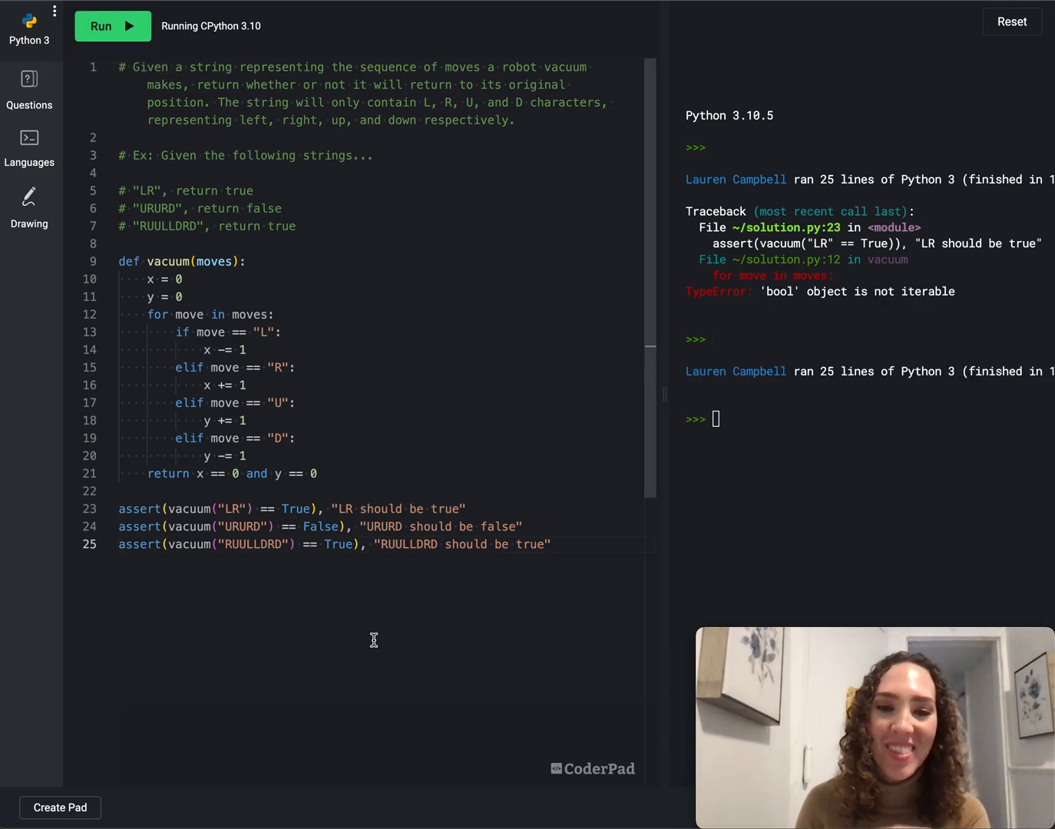
mouse_move(396, 645)
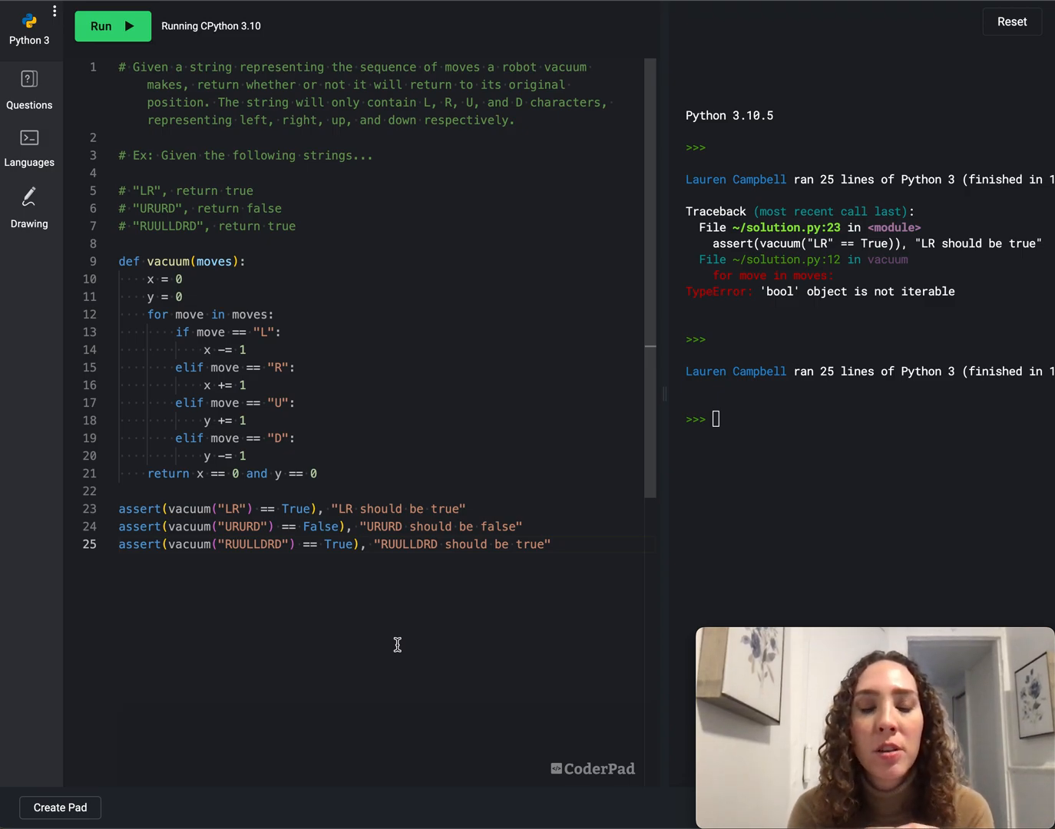